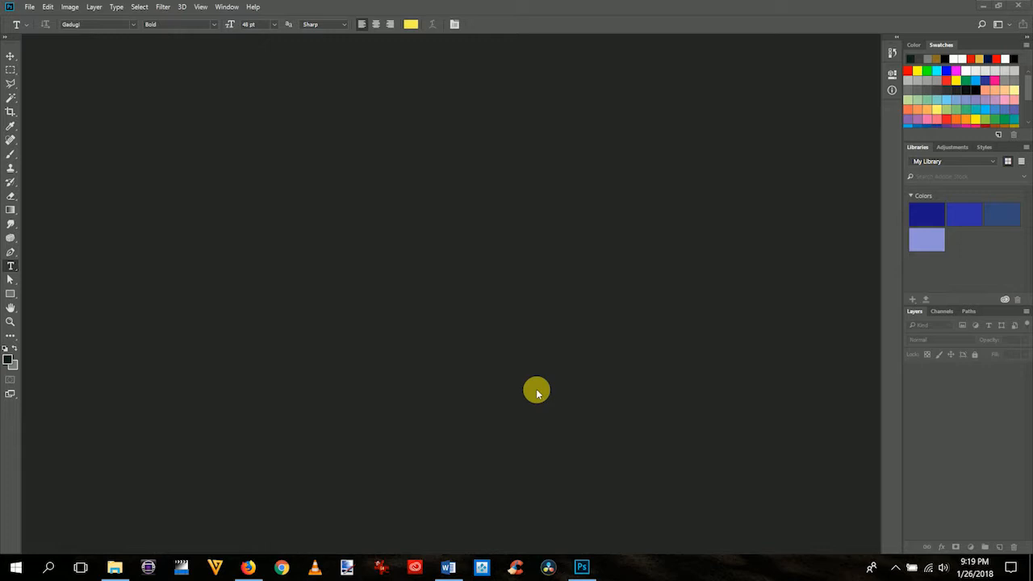
mouse_move(539, 394)
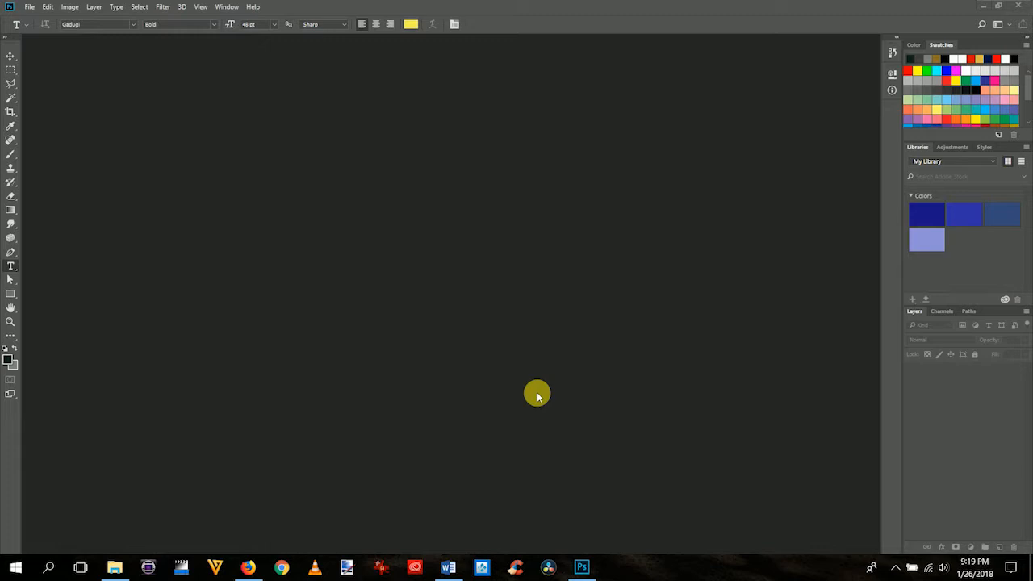
mouse_move(539, 393)
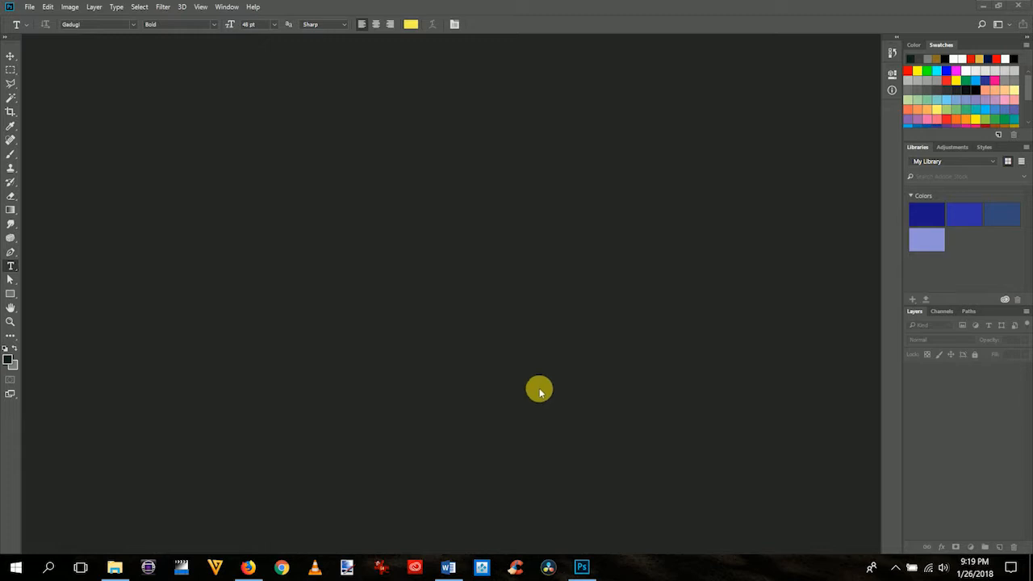
mouse_move(191, 79)
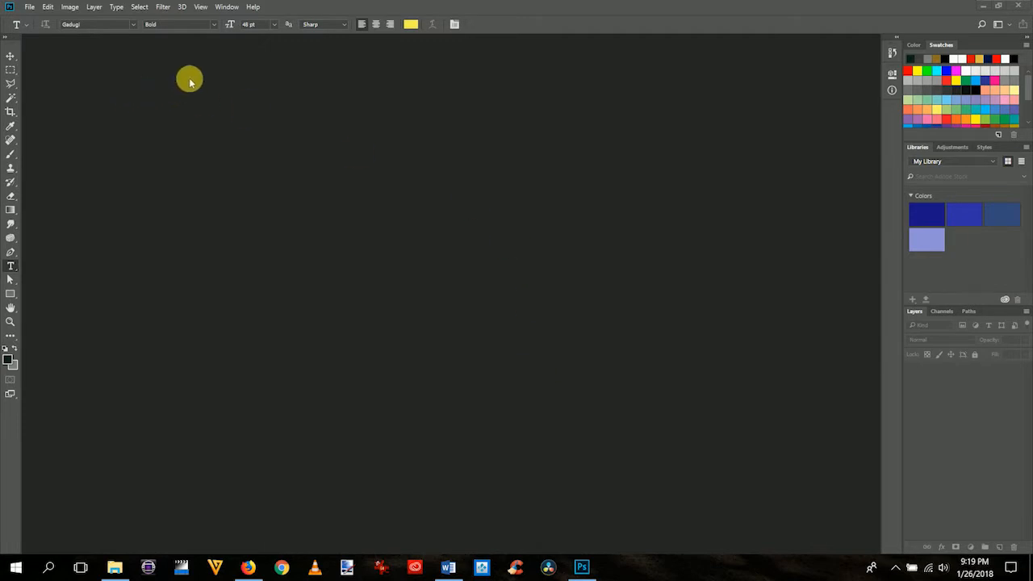
mouse_move(242, 68)
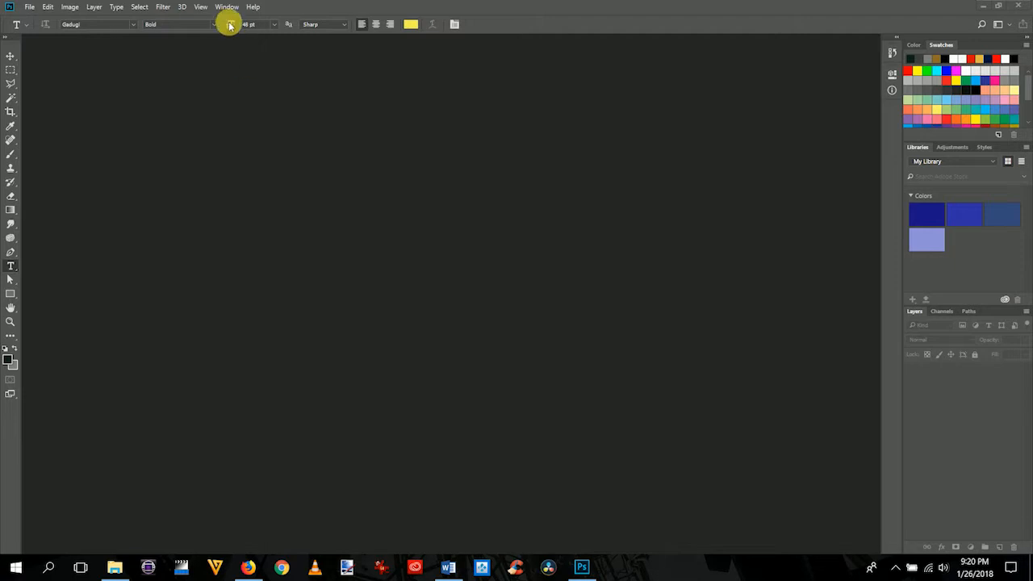
- Show the Timeline panel via the Window menu
click(226, 7)
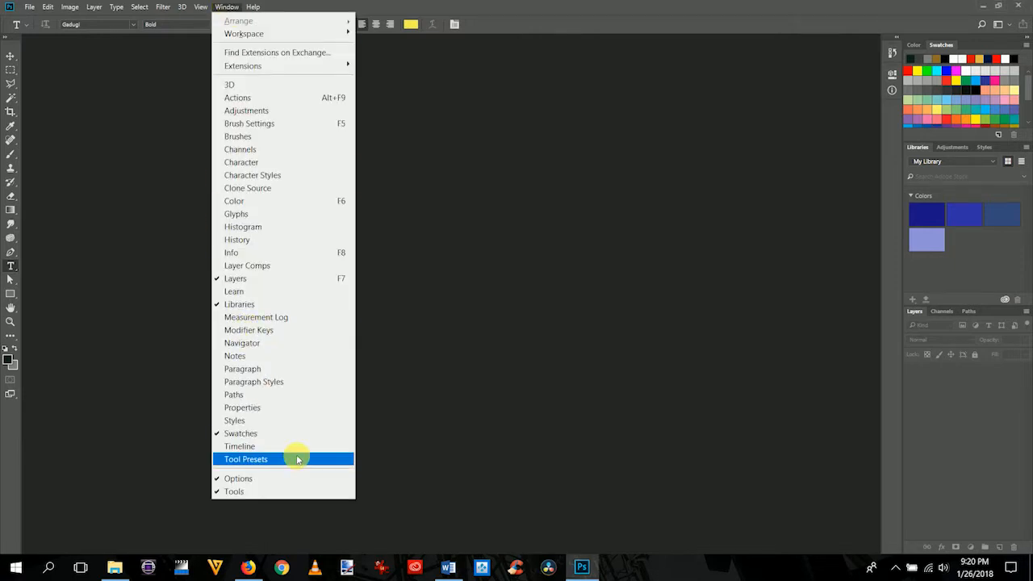
click(239, 445)
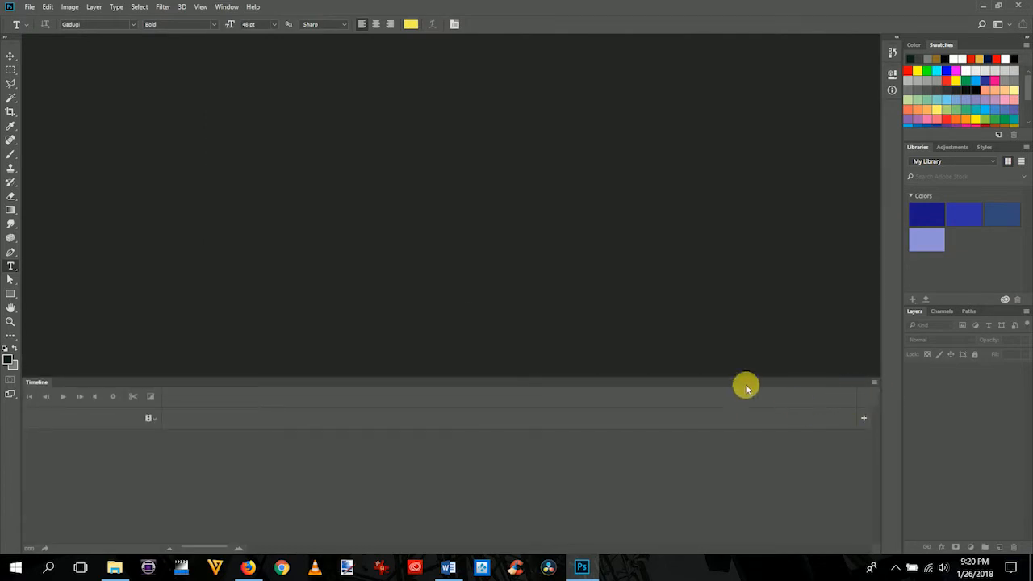
mouse_move(362, 385)
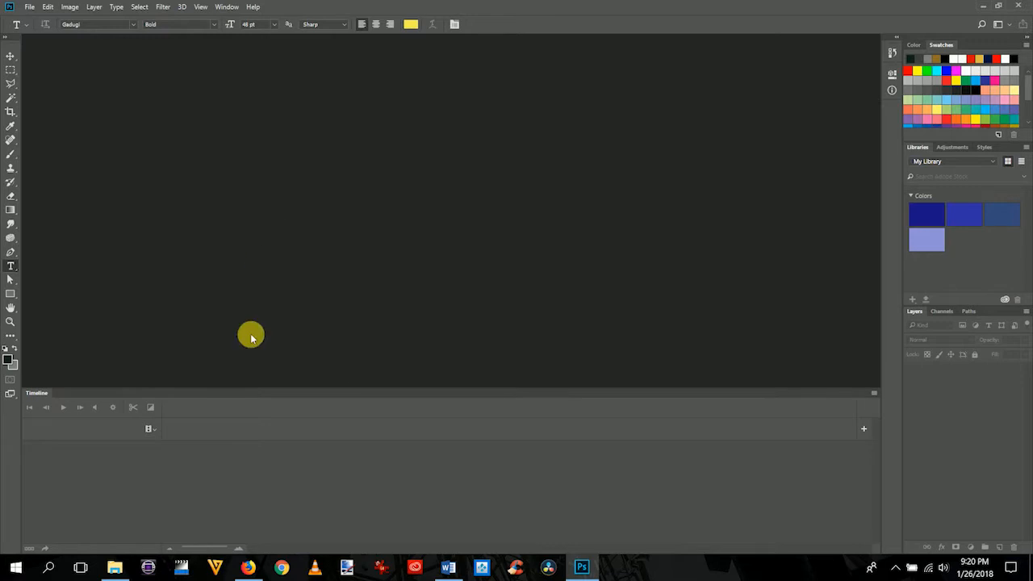
mouse_move(315, 423)
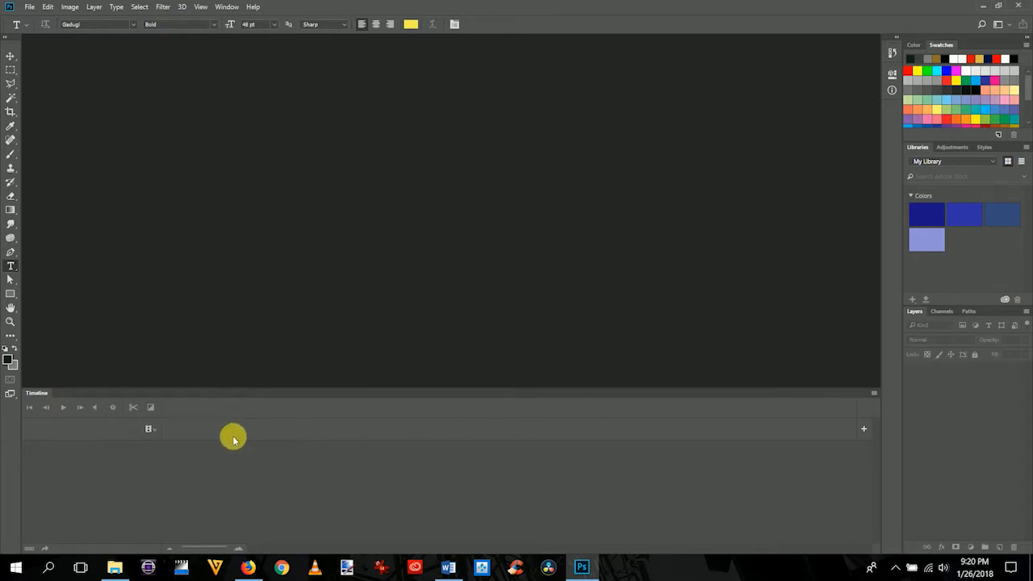
mouse_move(158, 435)
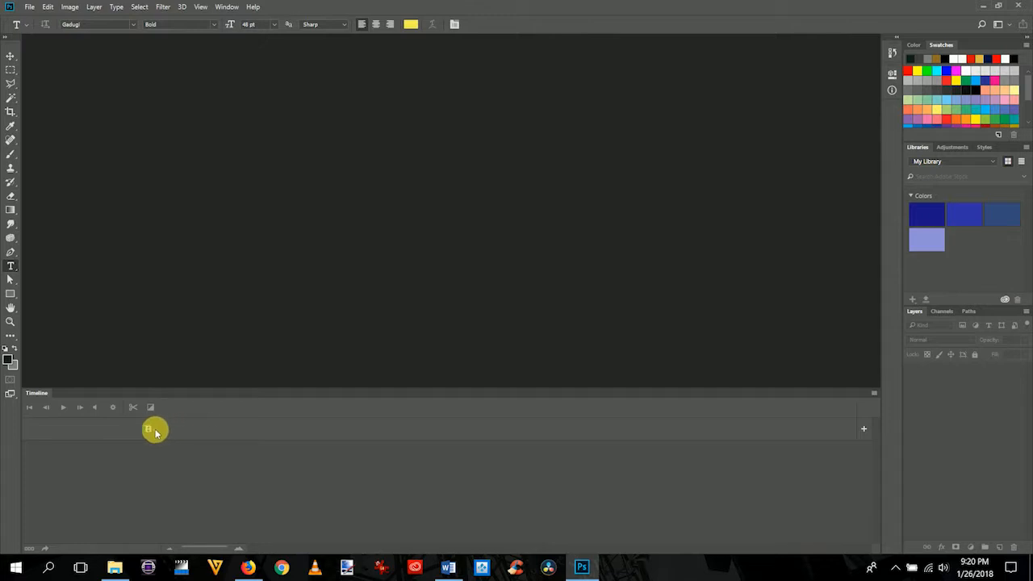
- Add the photos from the Original Photos folder as clips on the timeline track
right_click(154, 429)
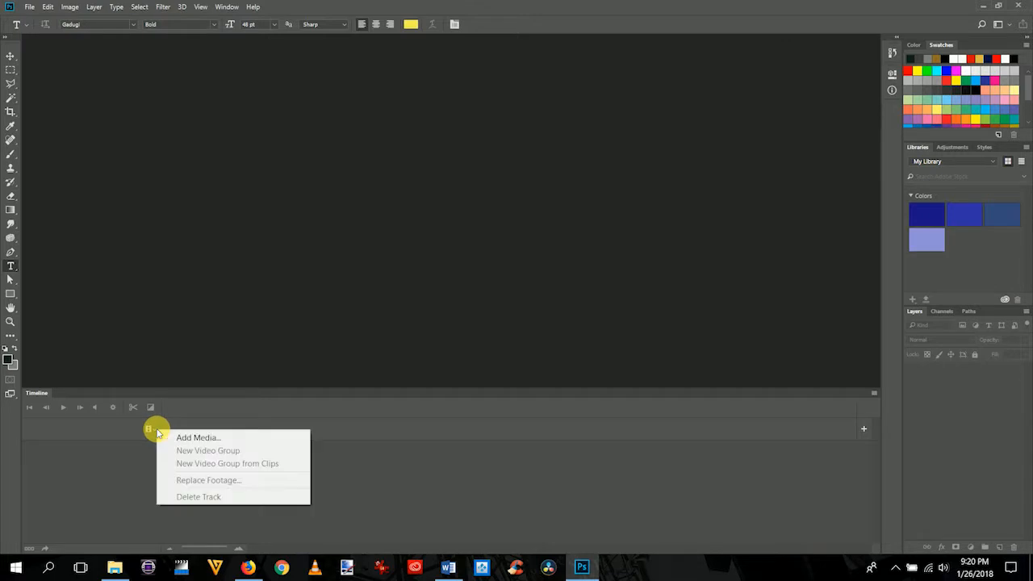
click(197, 438)
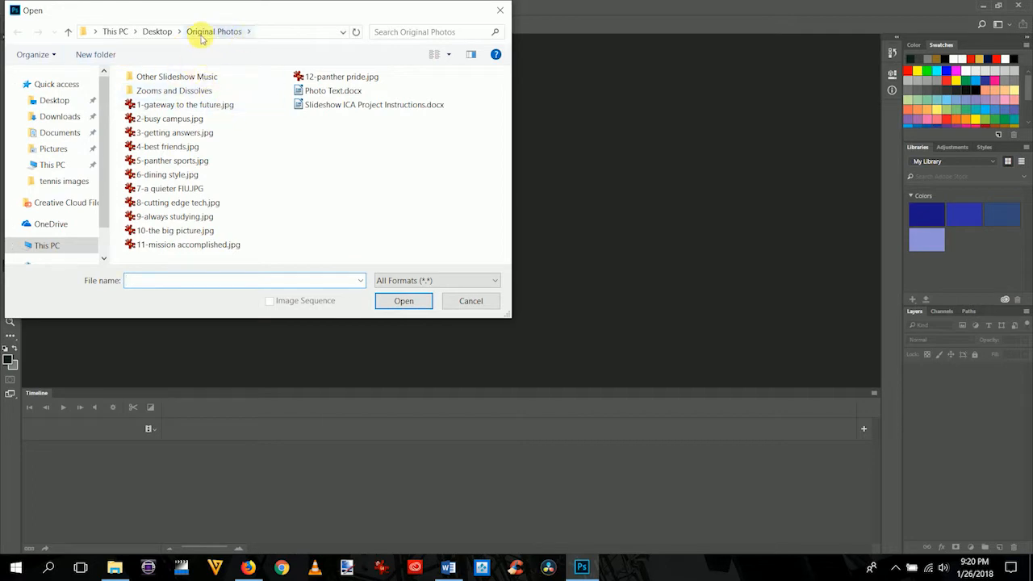
click(184, 105)
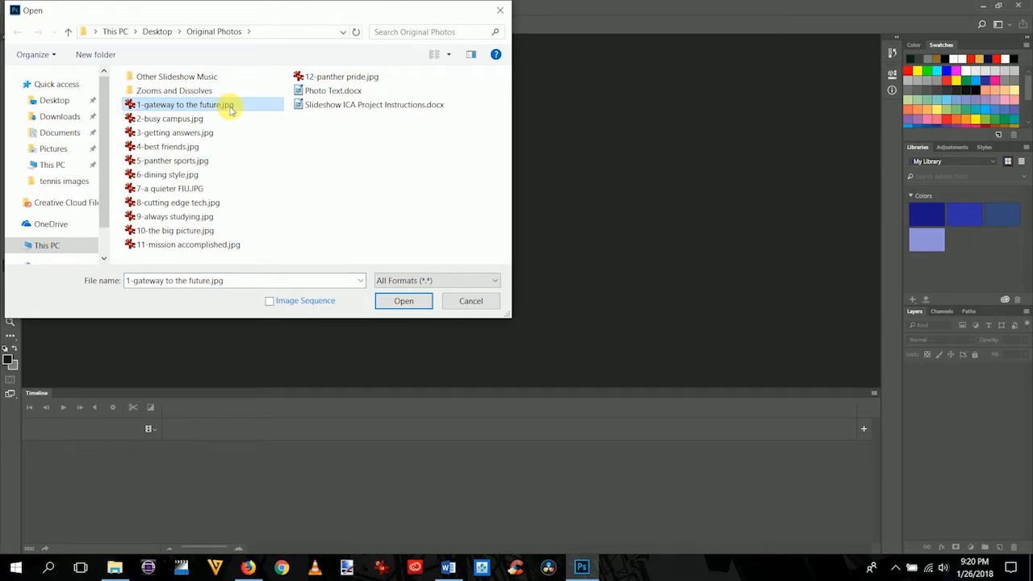
click(403, 301)
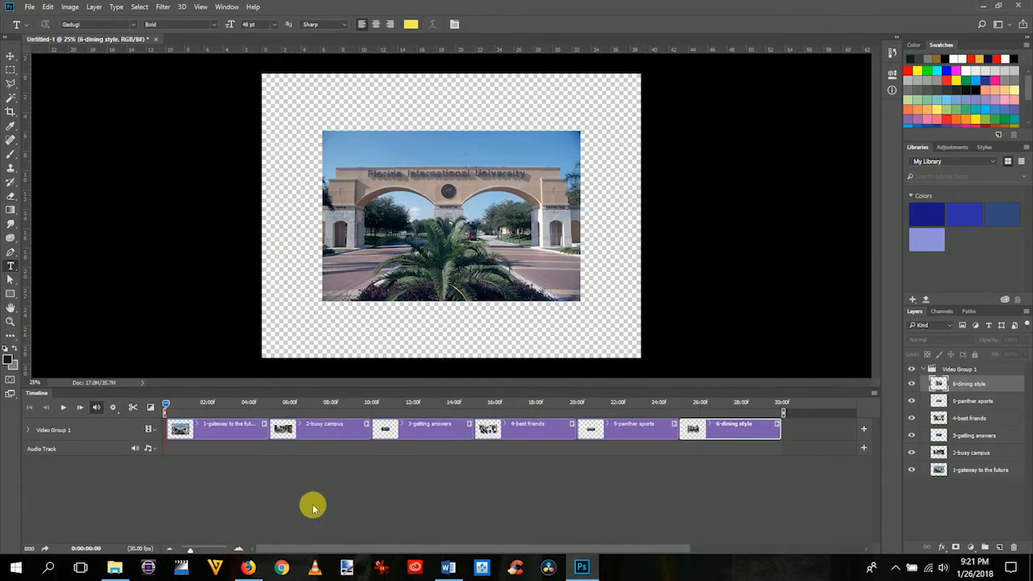
mouse_move(345, 490)
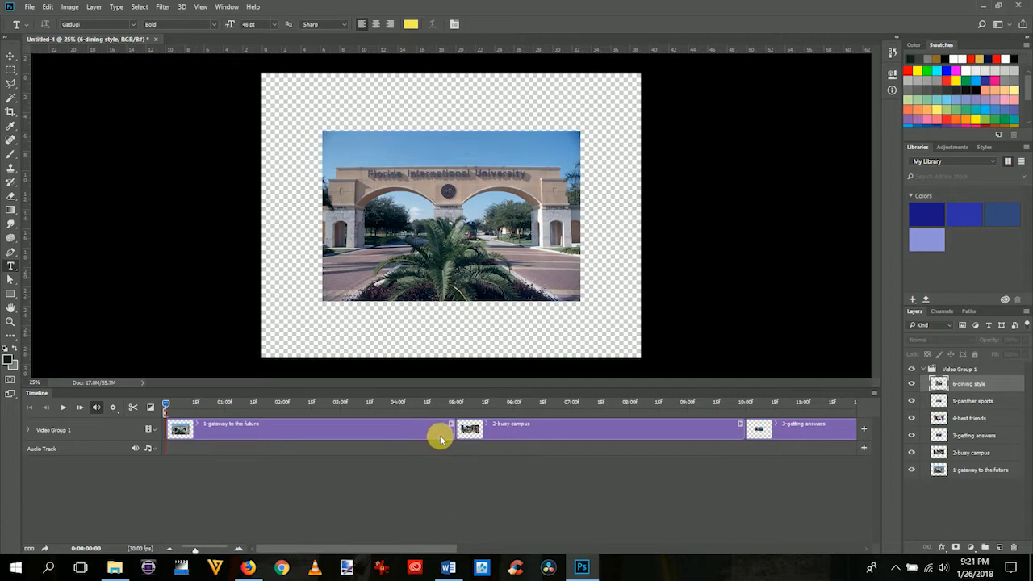
- Trim the gateway and busy campus photo clips to shorter durations
click(323, 429)
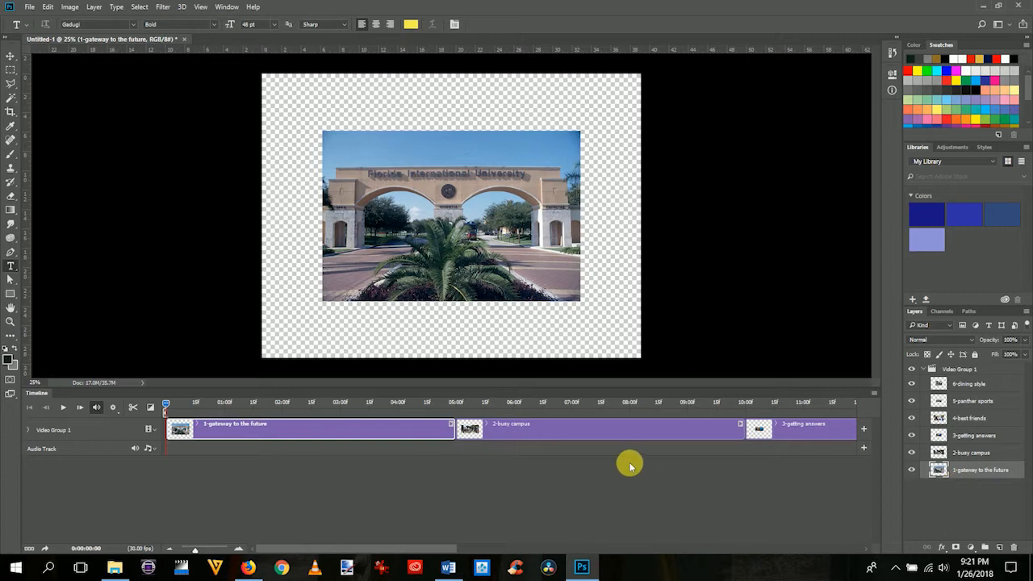
mouse_move(501, 165)
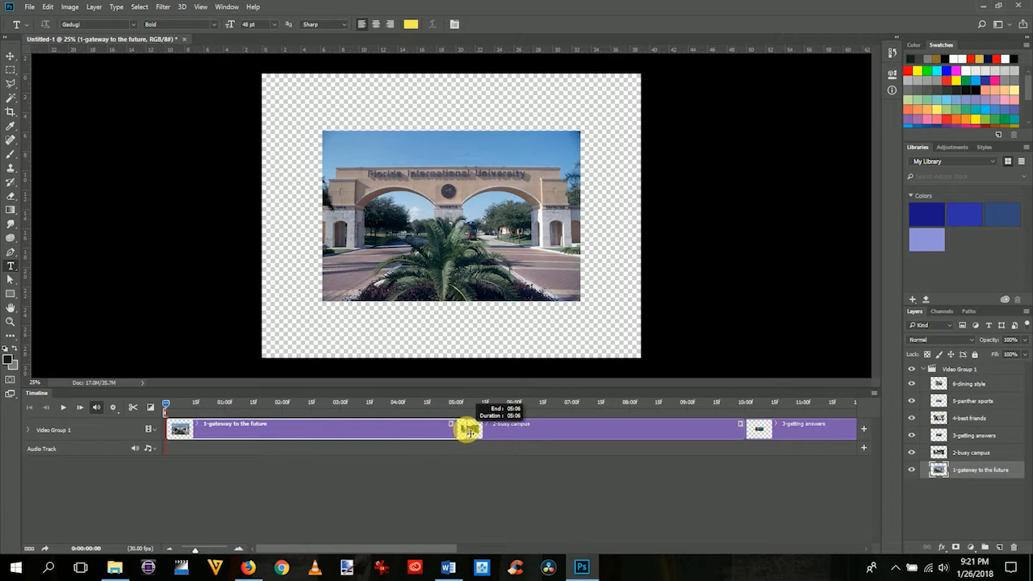
drag(468, 430, 483, 430)
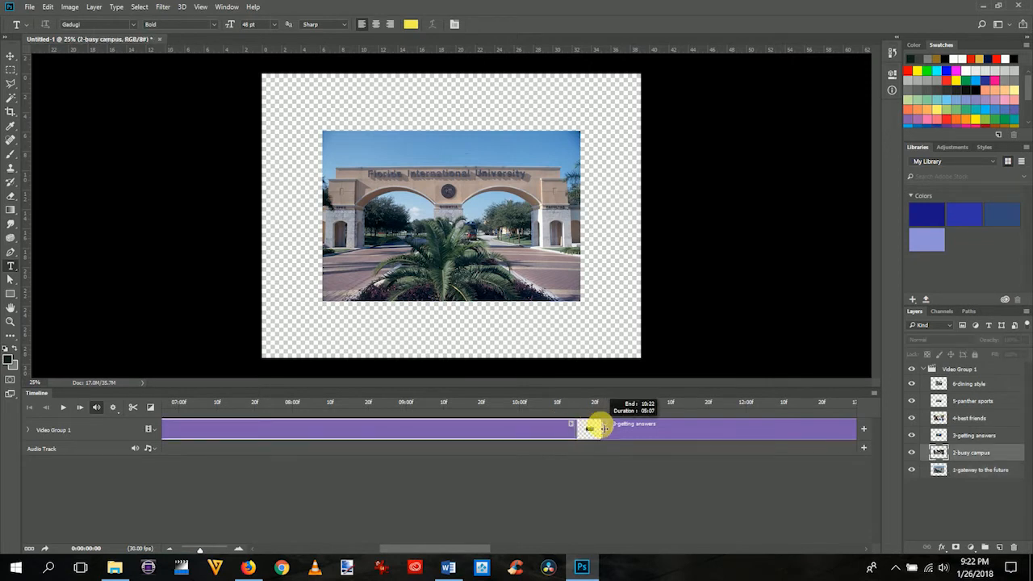
drag(603, 428, 628, 434)
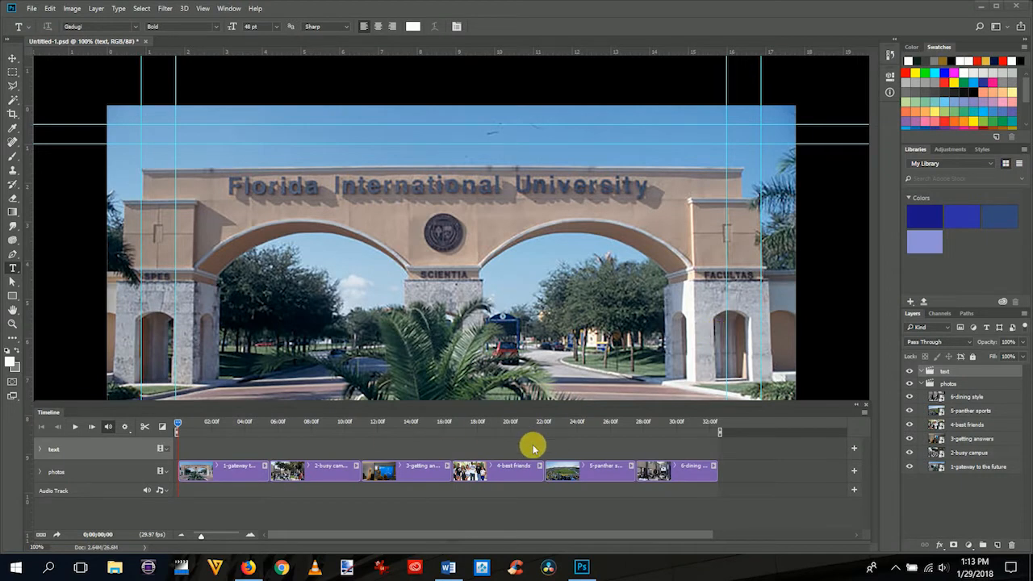
mouse_move(549, 449)
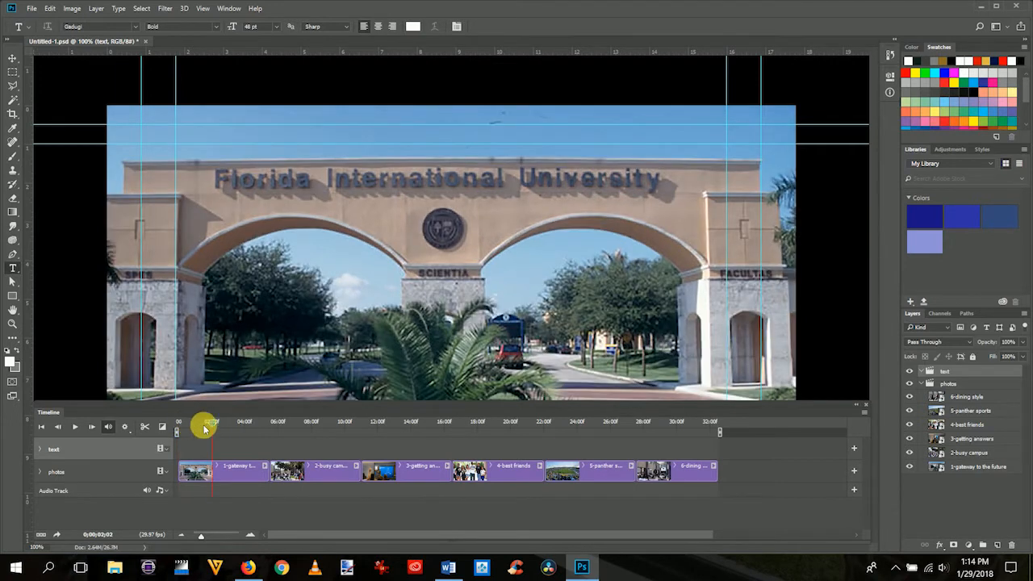
- Scrub the playhead to the slideshow start and switch to the Word title list
drag(206, 427, 178, 426)
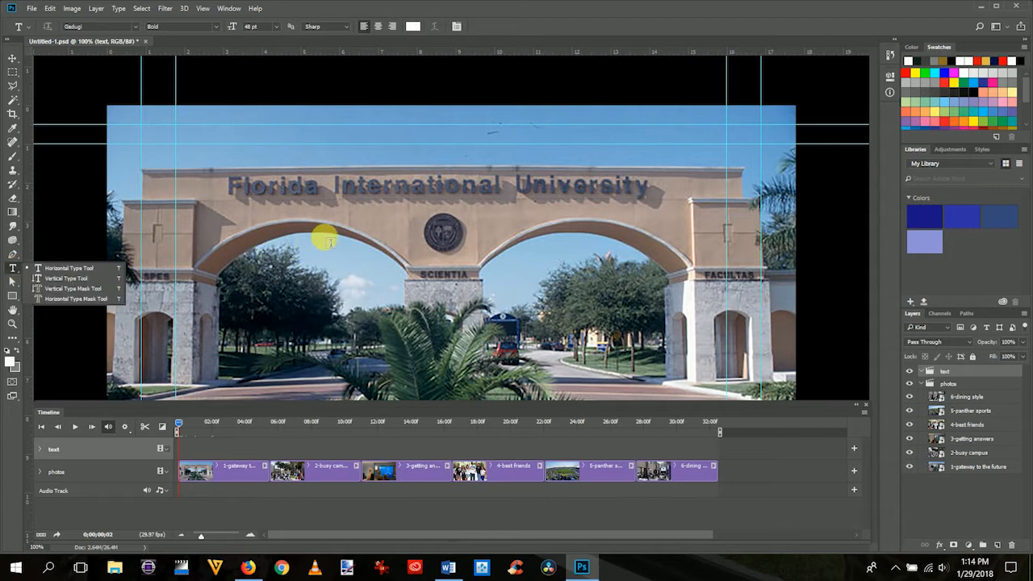
key(alt+tab)
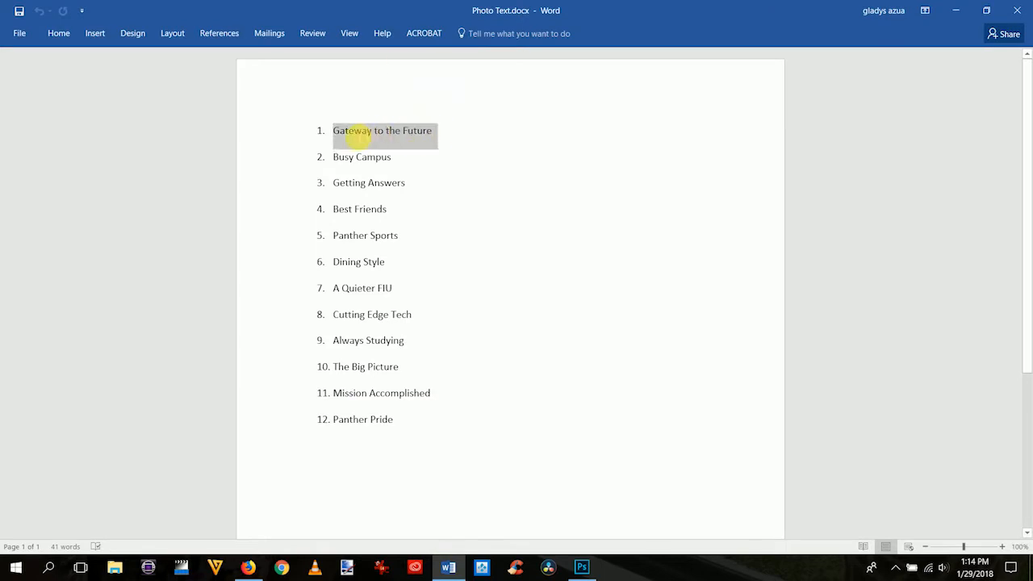
- Copy 'Gateway to the Future' from Photo Text.docx and return to Photoshop
click(362, 135)
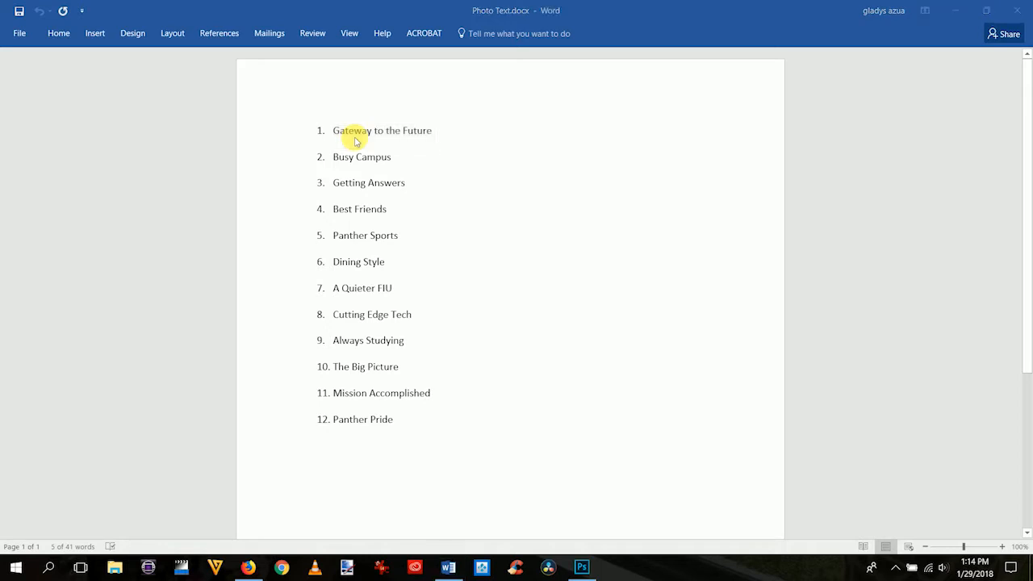
key(alt+tab)
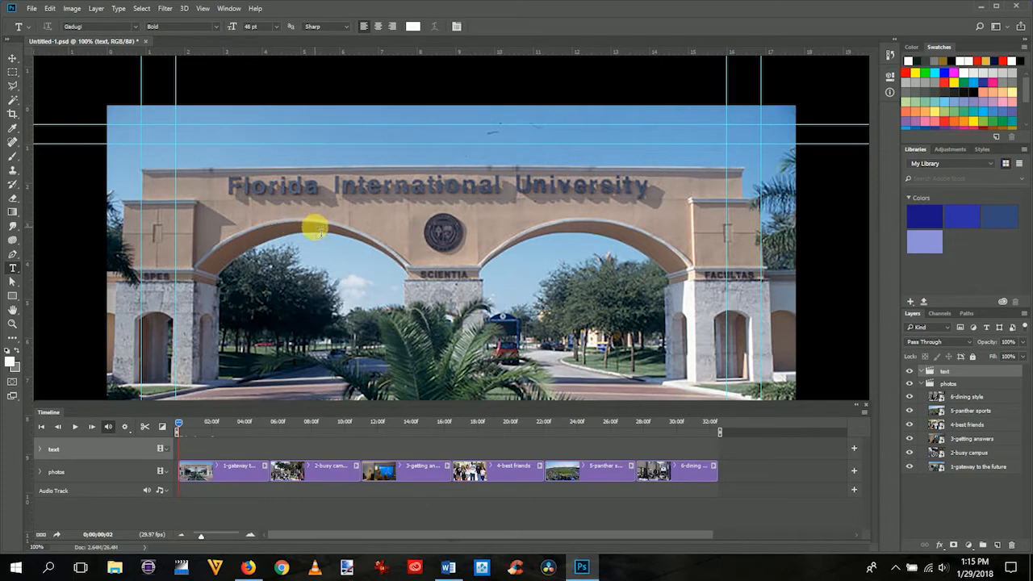
- Add a 'Gateway to the Future' text layer and centre it above the arch
text(1 Gateway to the Future)
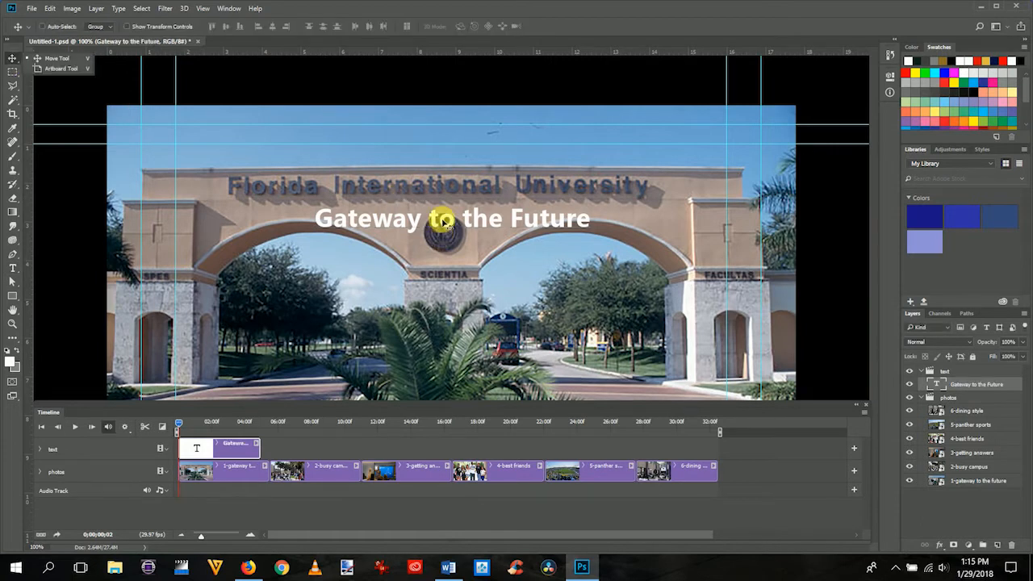
drag(452, 216, 452, 238)
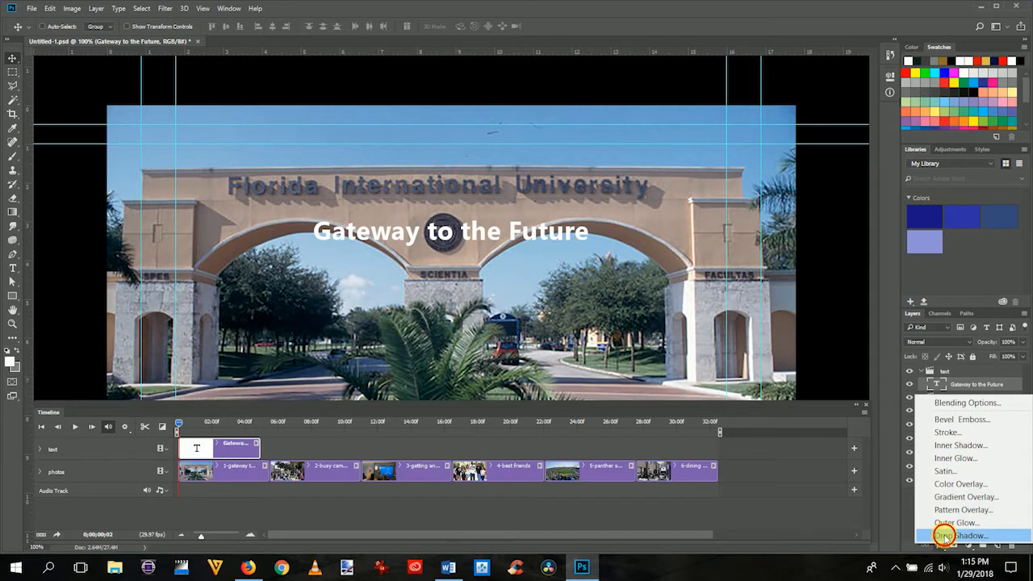
- Apply a Drop Shadow with larger spread and size to the title
click(959, 536)
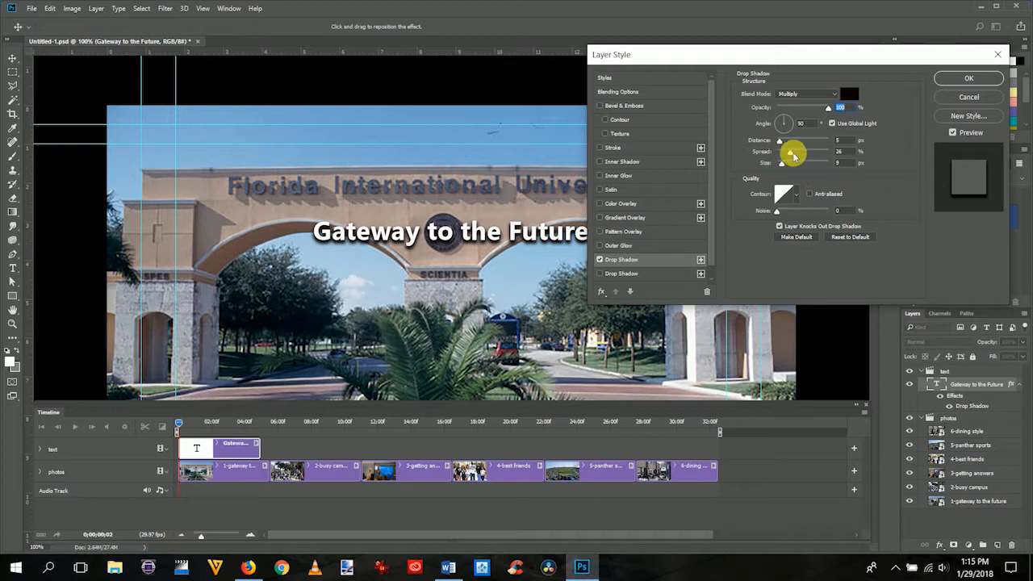
mouse_move(817, 152)
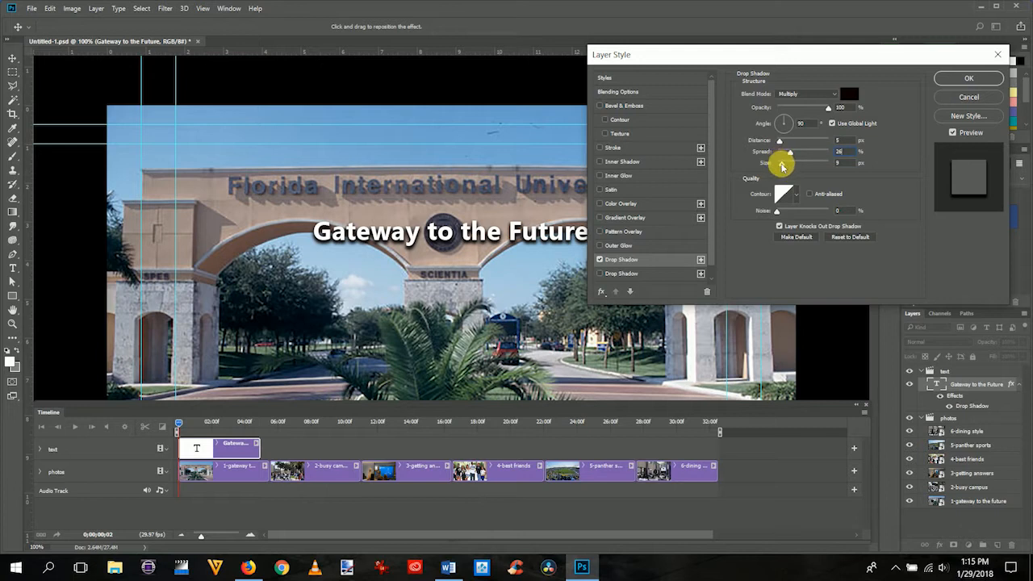
drag(781, 161, 797, 161)
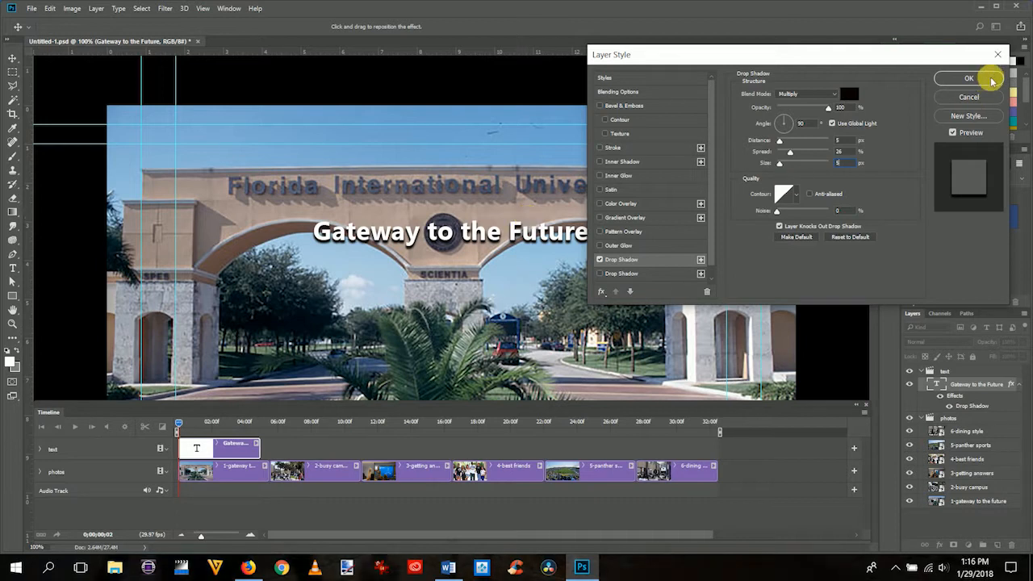
click(969, 77)
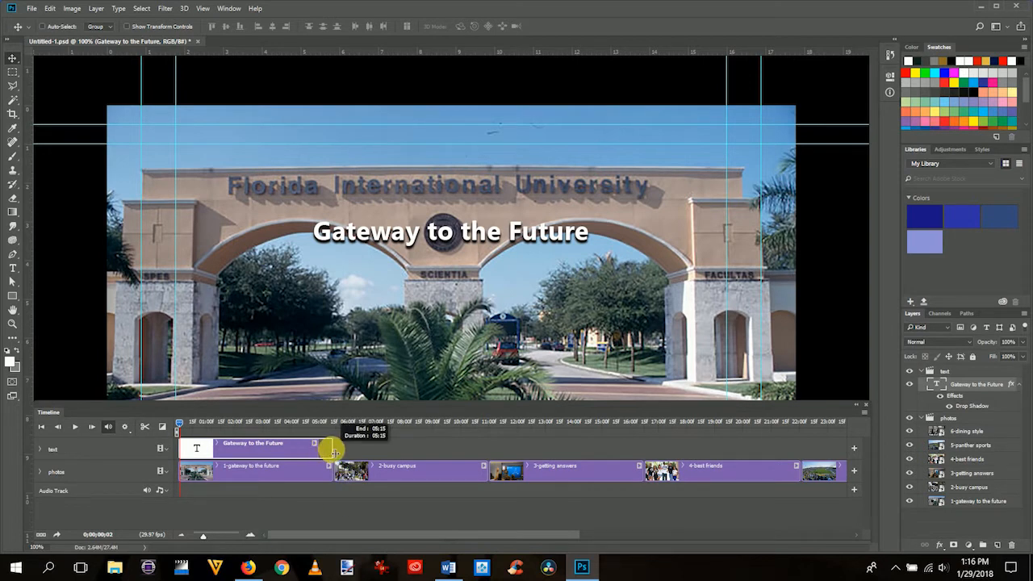
- Stretch the title clip to end with the gateway photo clip
drag(201, 421, 337, 421)
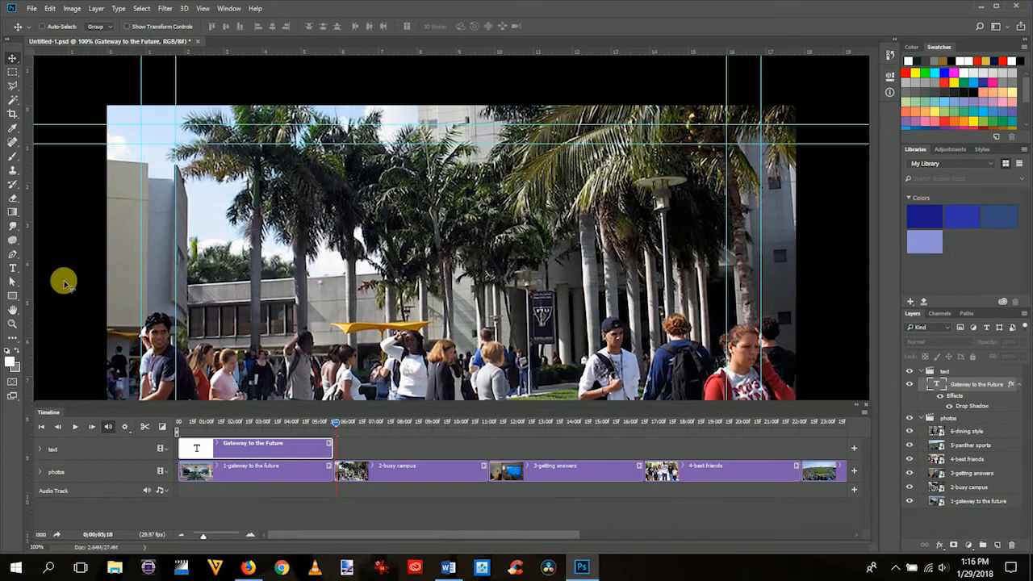
click(13, 266)
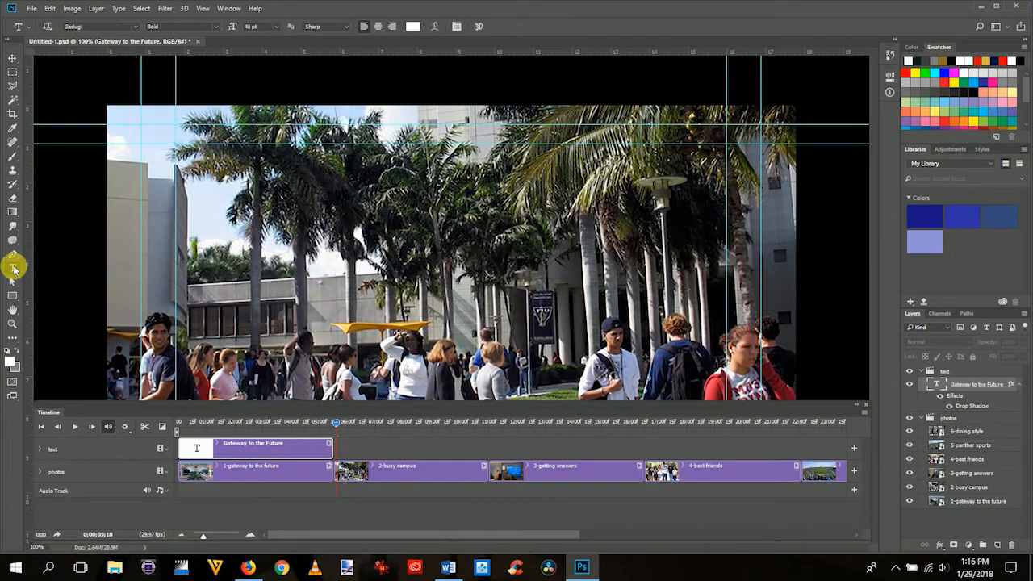
- Check the Word title list and add a 'Busy Campus' text layer over the second photo
key(alt+tab)
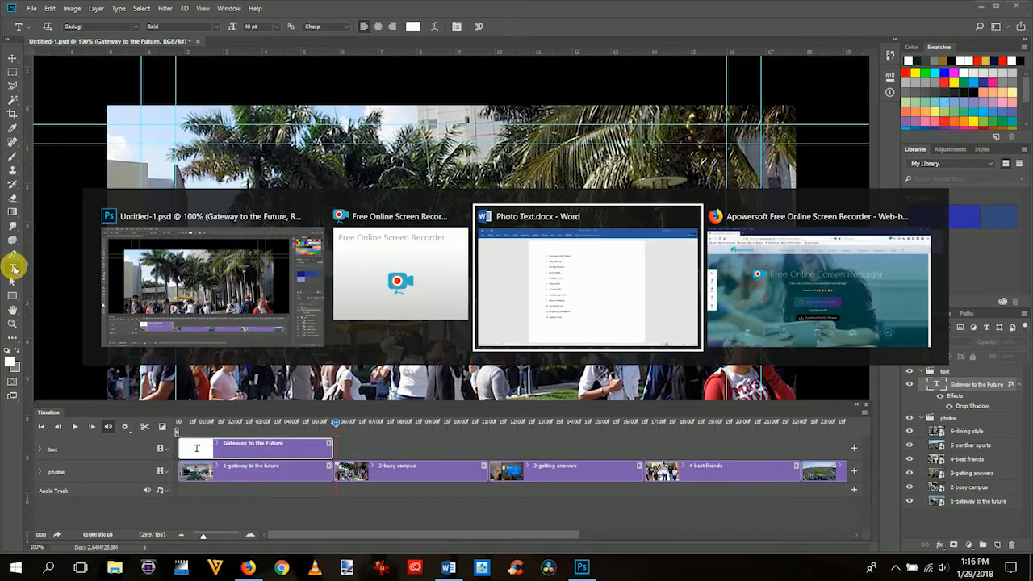
click(588, 274)
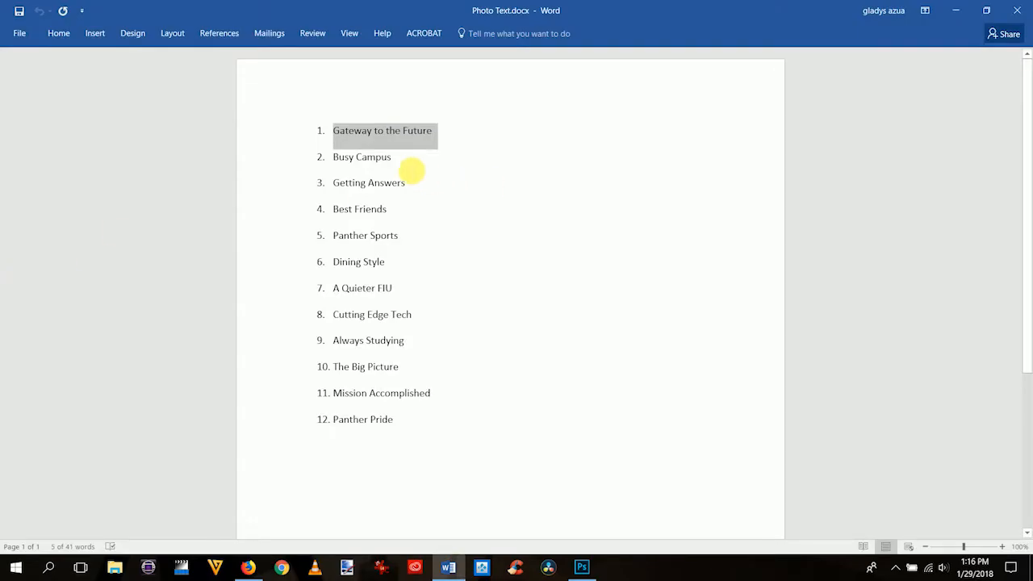
click(582, 569)
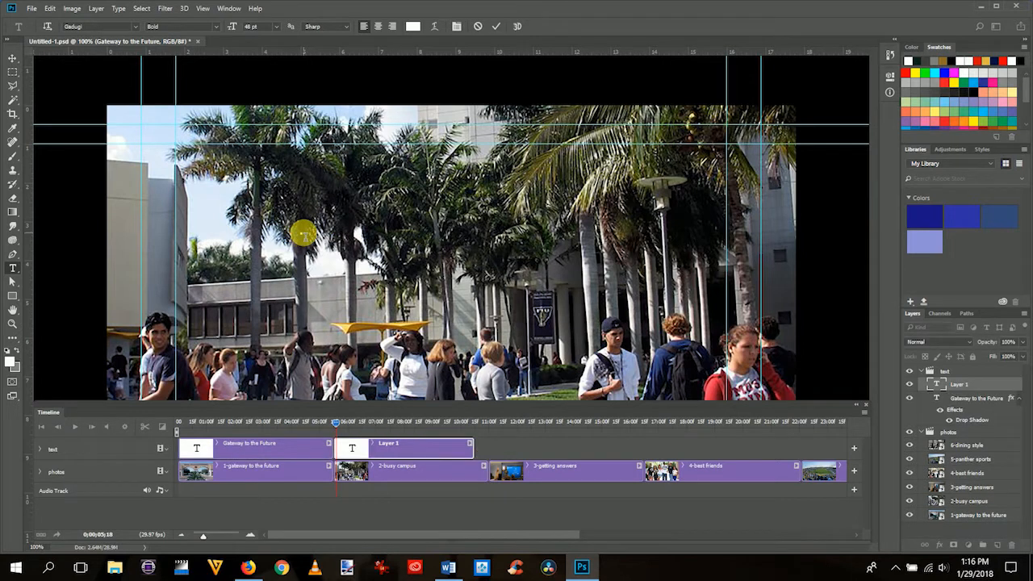
text(Busy Camou)
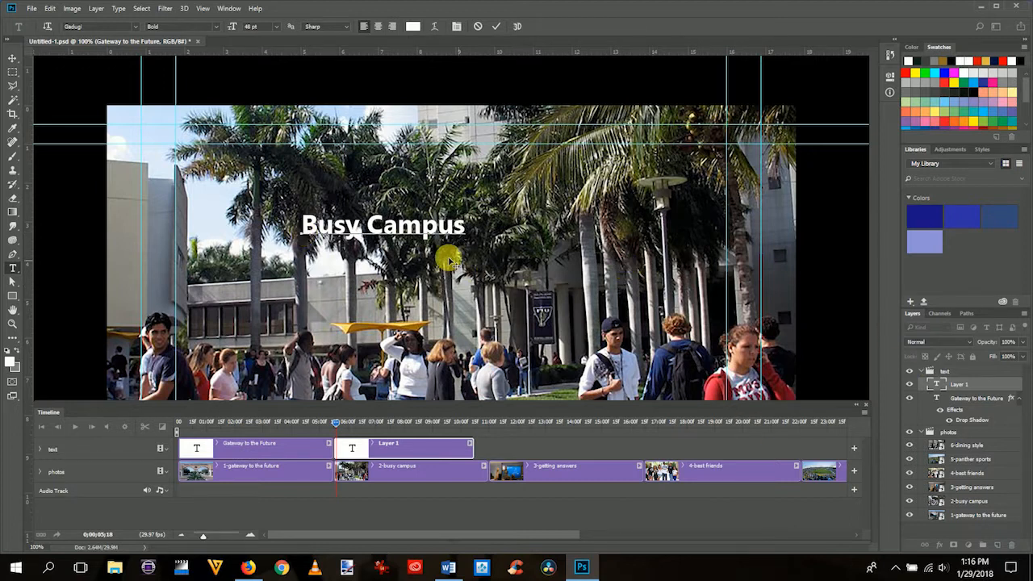
mouse_move(697, 375)
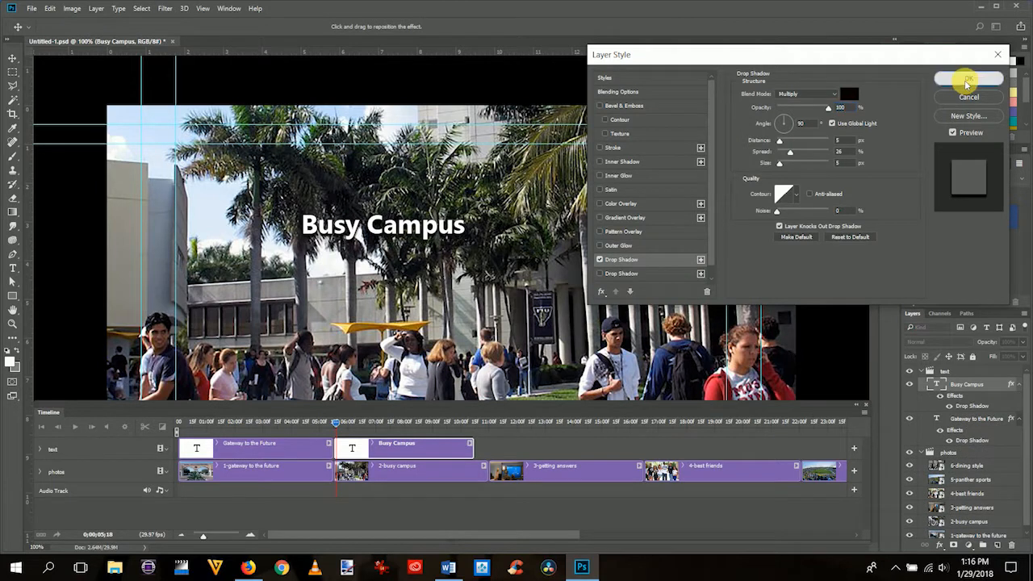
- Give Busy Campus a drop shadow and match its clip to the second photo
click(968, 77)
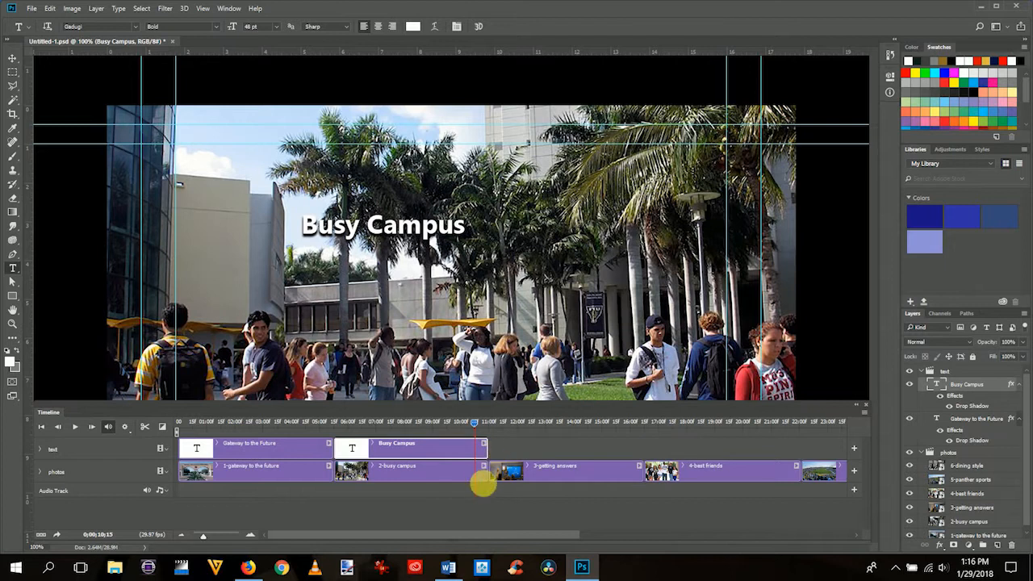
drag(484, 487, 475, 423)
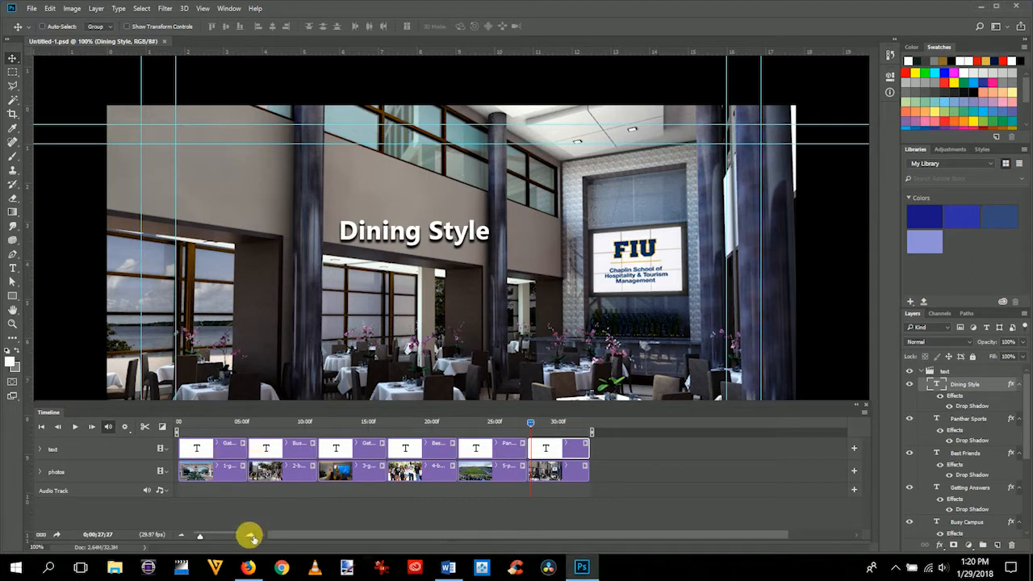
- Zoom the timeline and verify the Busy Campus and Getting Answers clips align with their titles
drag(250, 537, 468, 536)
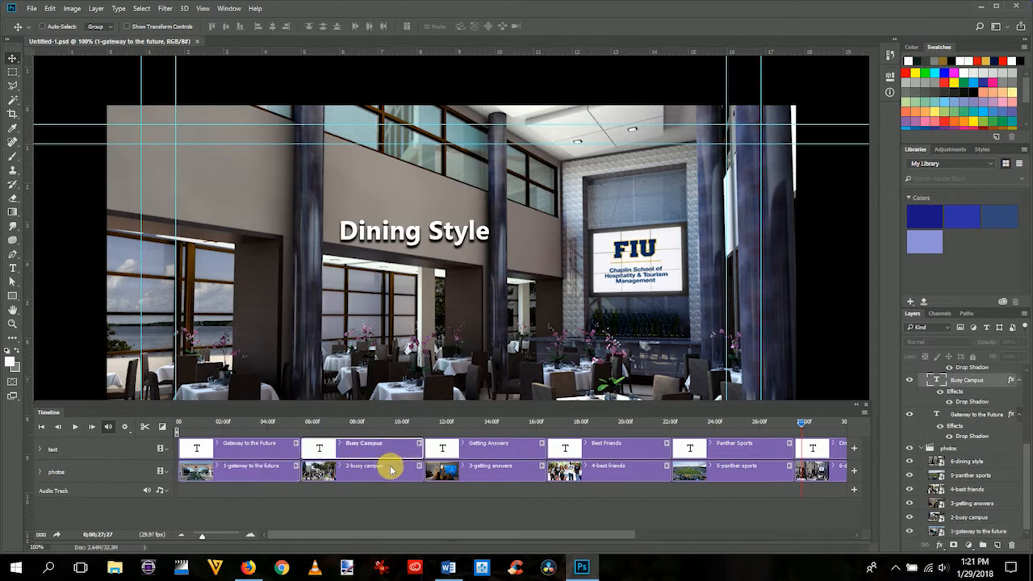
click(484, 465)
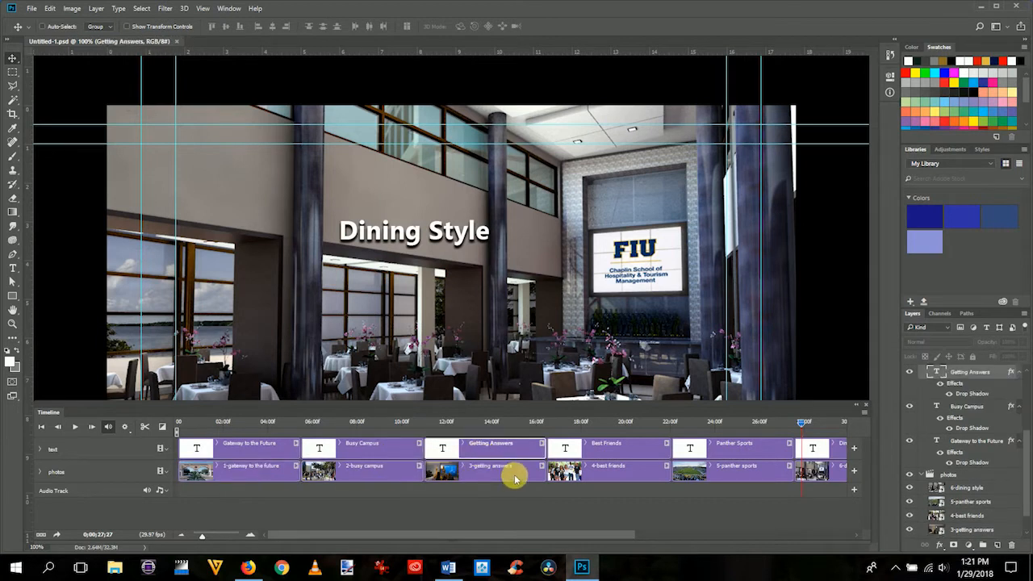
click(484, 472)
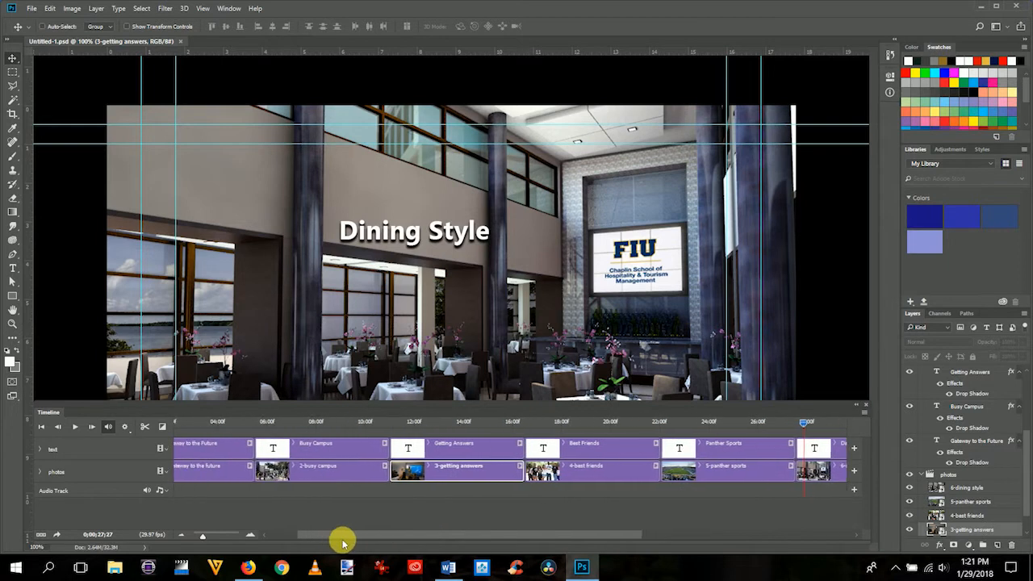
drag(342, 535, 203, 534)
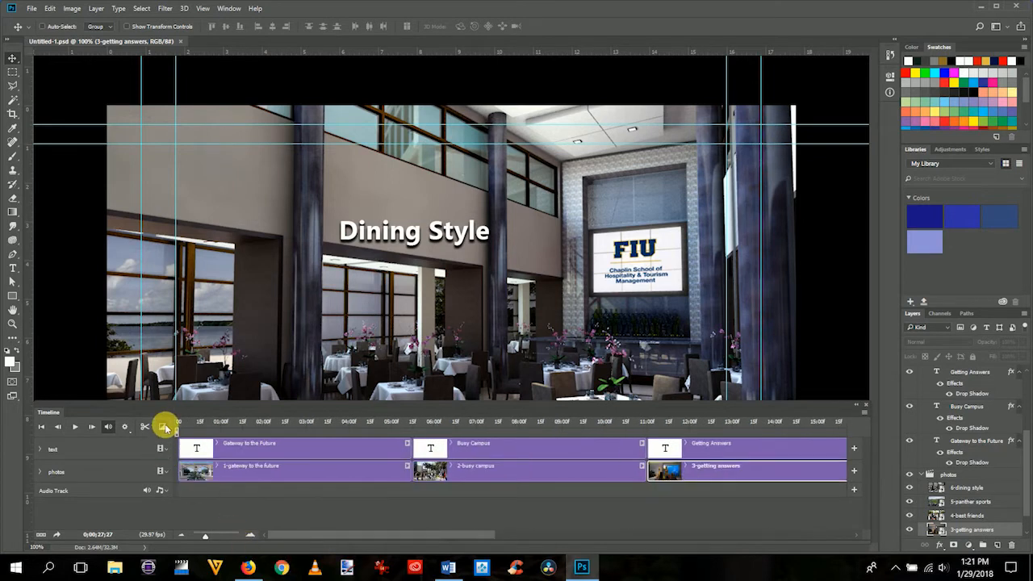
- Bring up the Timeline's list of clip transitions for the slideshow
click(165, 426)
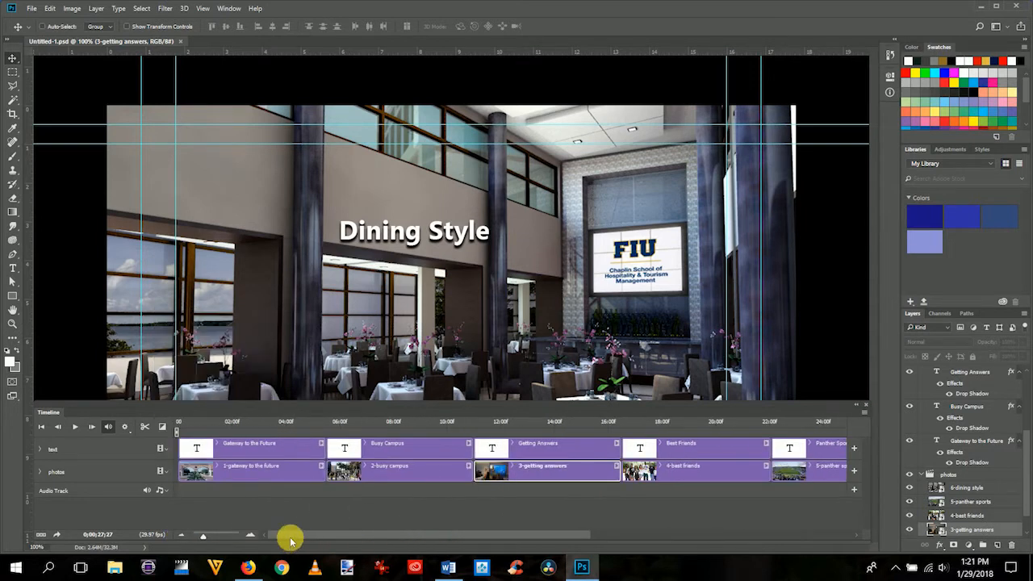
mouse_move(316, 481)
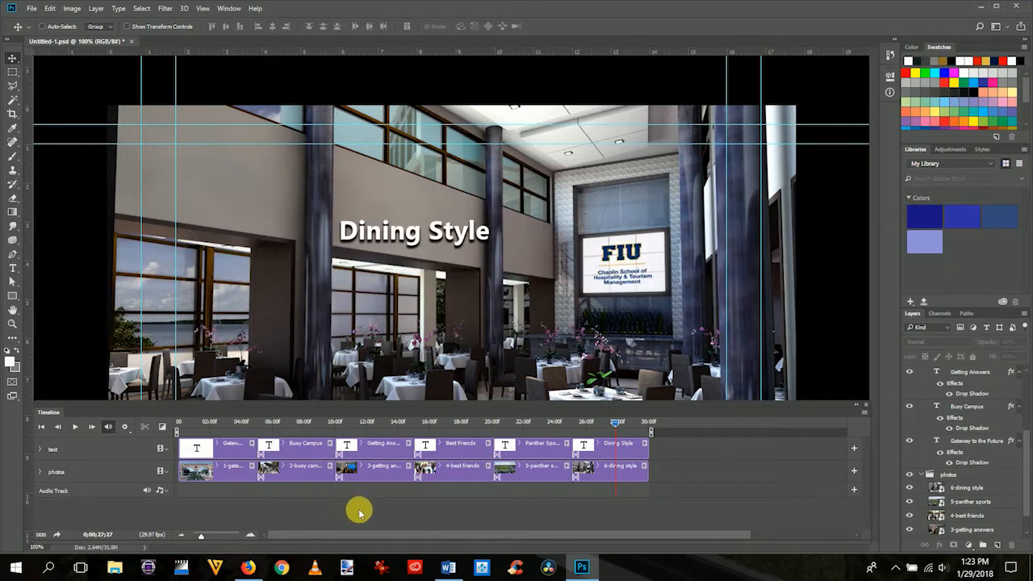
mouse_move(610, 497)
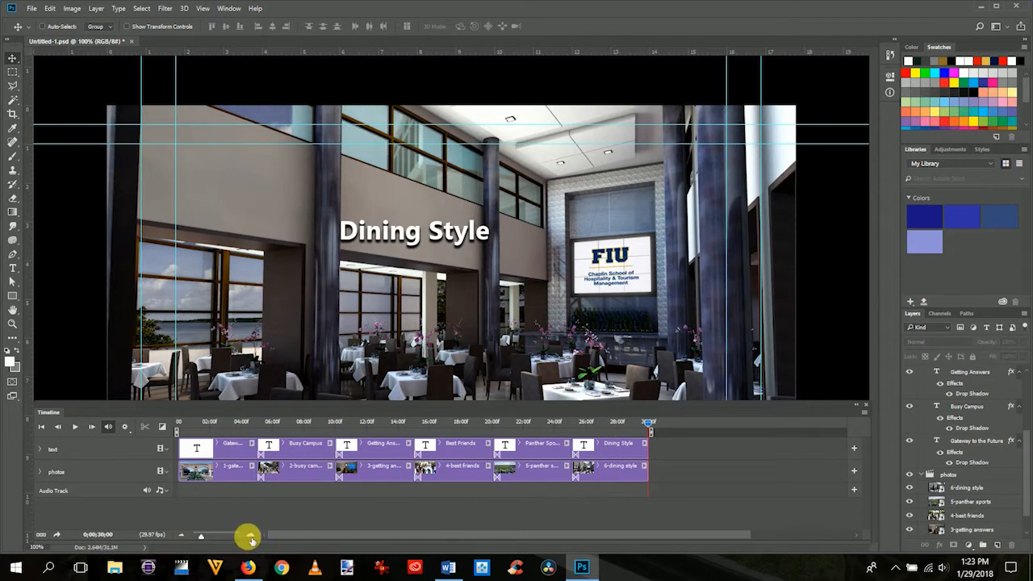
drag(200, 536, 249, 536)
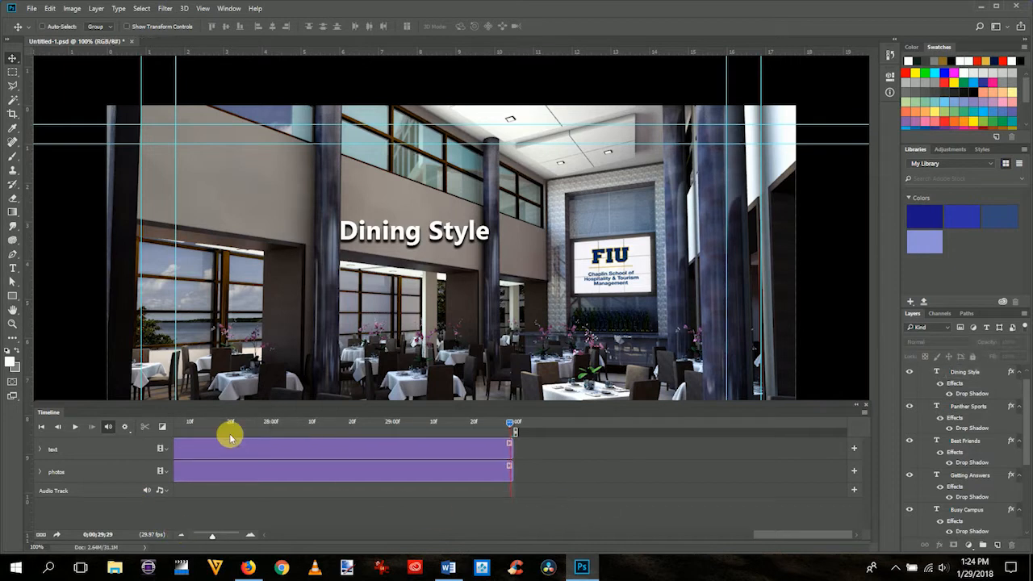
click(161, 426)
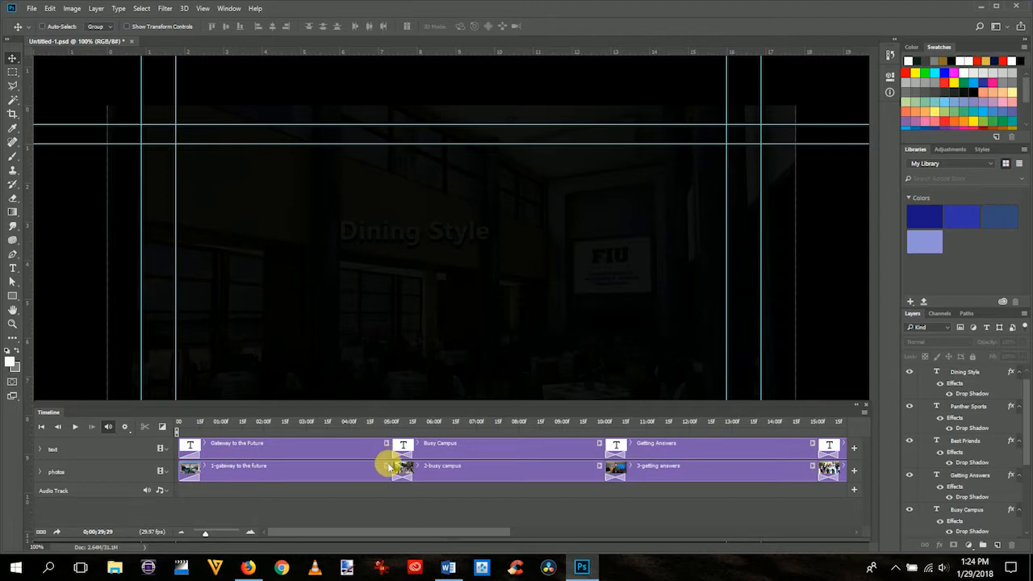
mouse_move(391, 466)
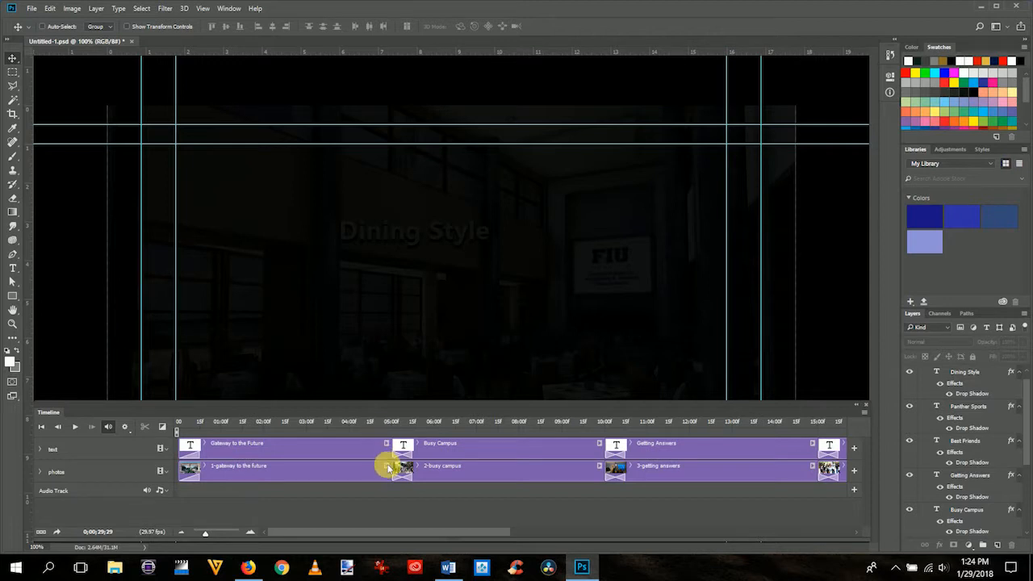
- Bring up the motion options for the first (gateway) photo clip
click(400, 465)
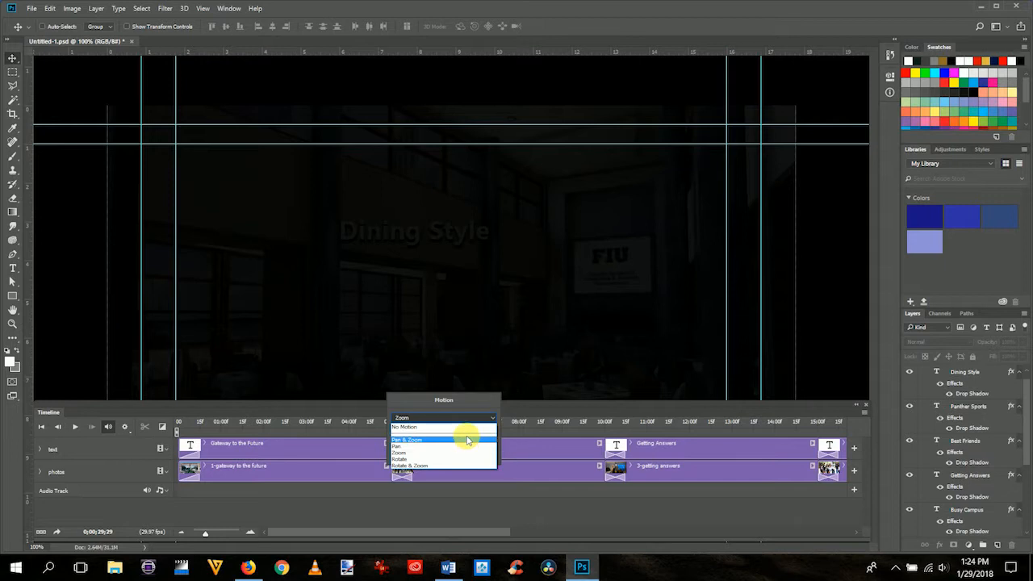
mouse_move(465, 446)
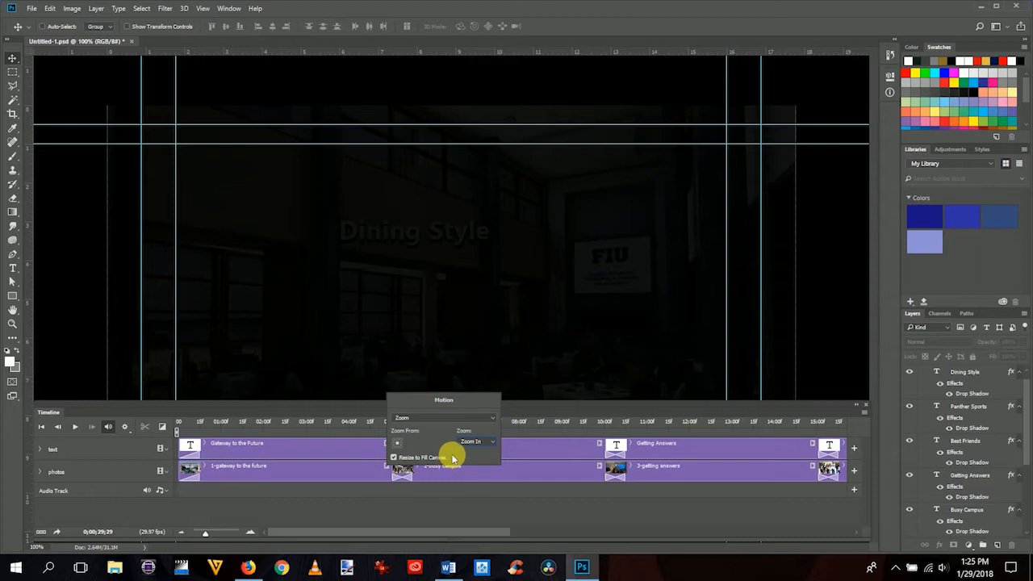
mouse_move(331, 423)
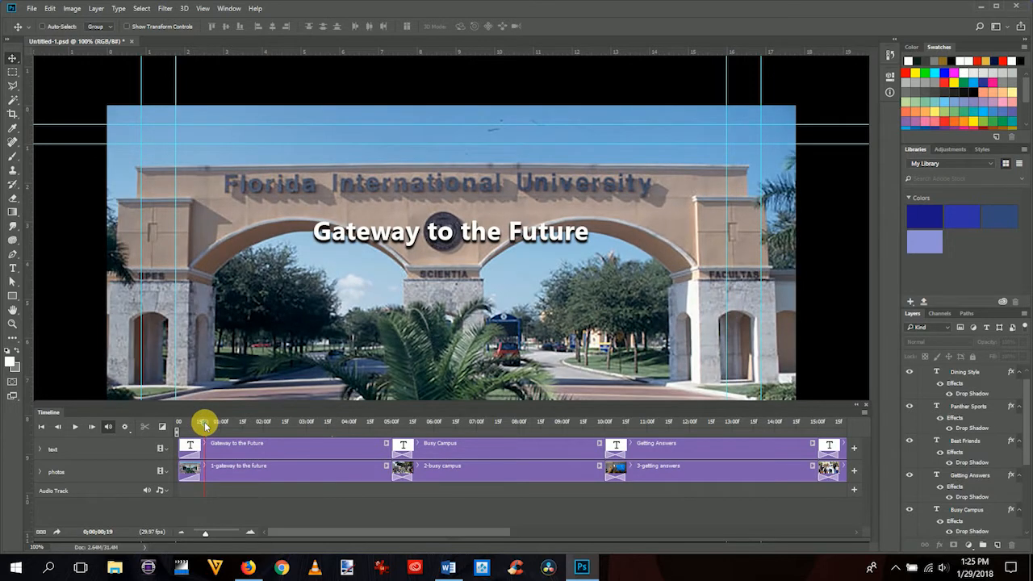
click(75, 426)
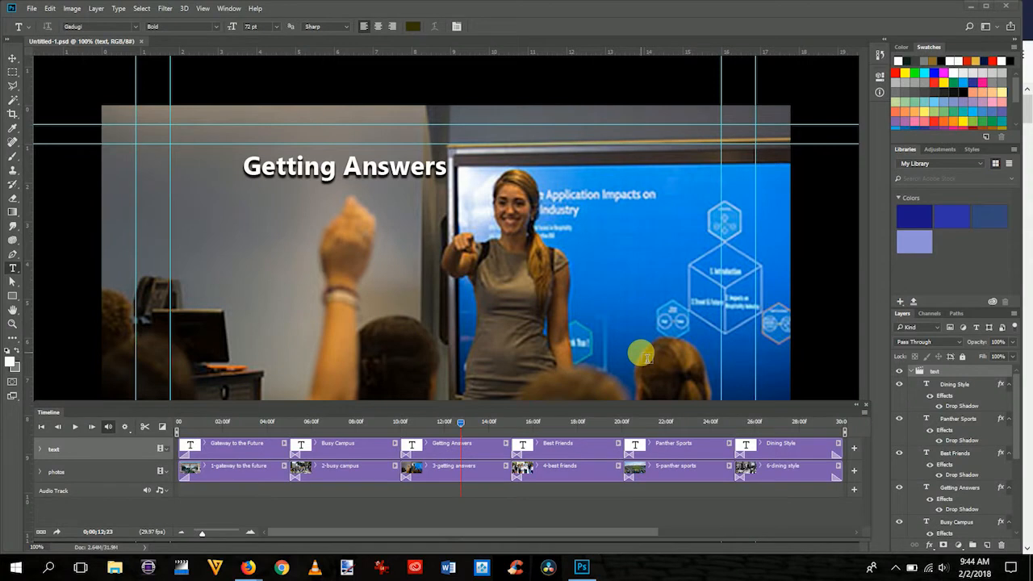
mouse_move(245, 488)
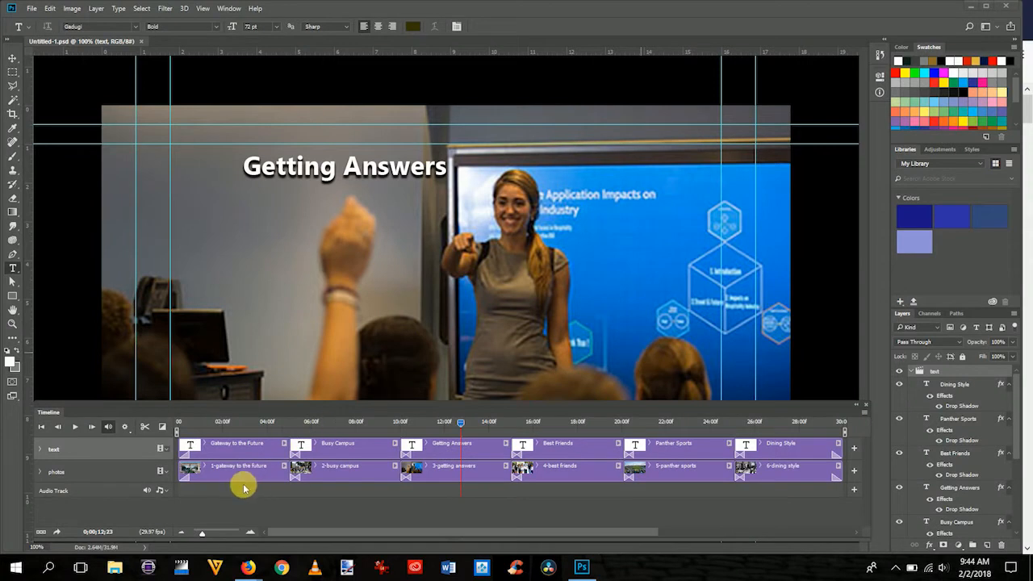
mouse_move(744, 460)
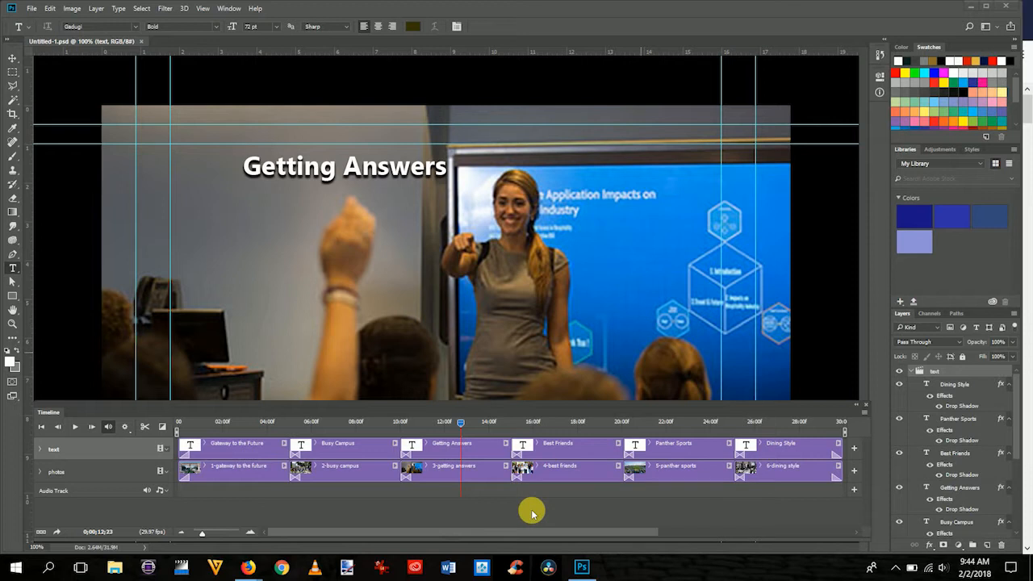
mouse_move(307, 504)
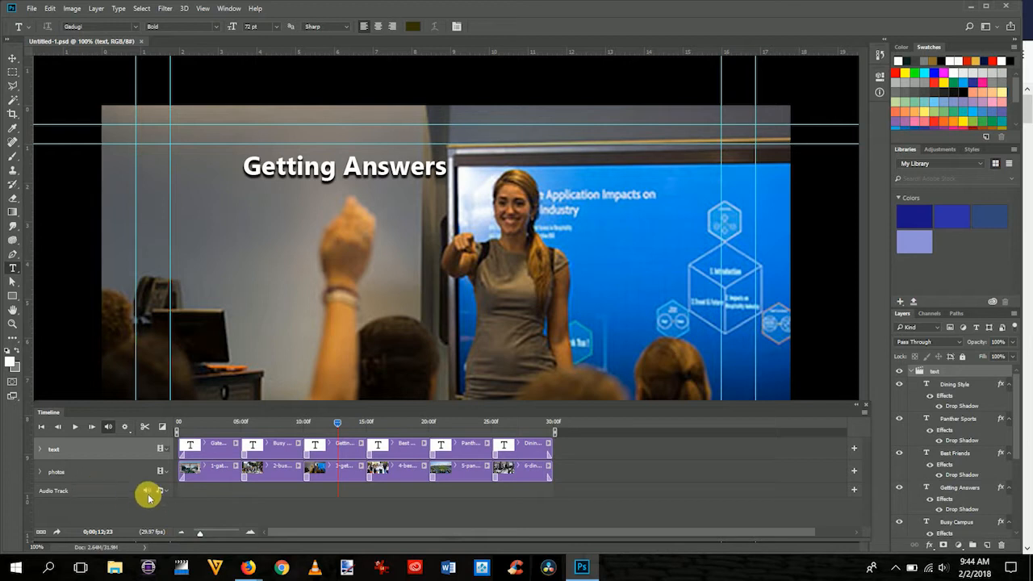
- Add A_Long_Cold.mp3 from the Other Slideshow Music folder to the audio track
right_click(149, 491)
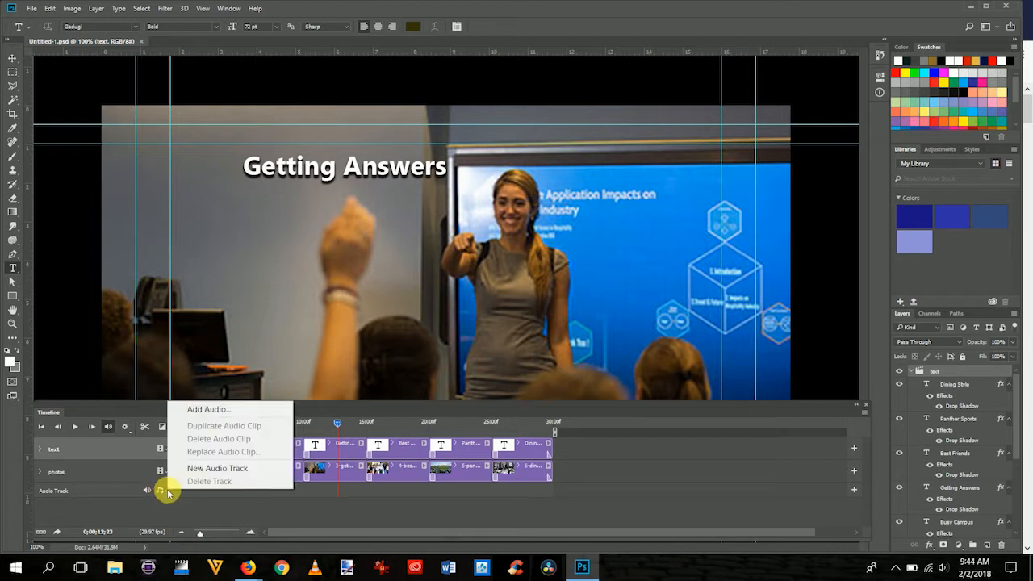
mouse_move(207, 410)
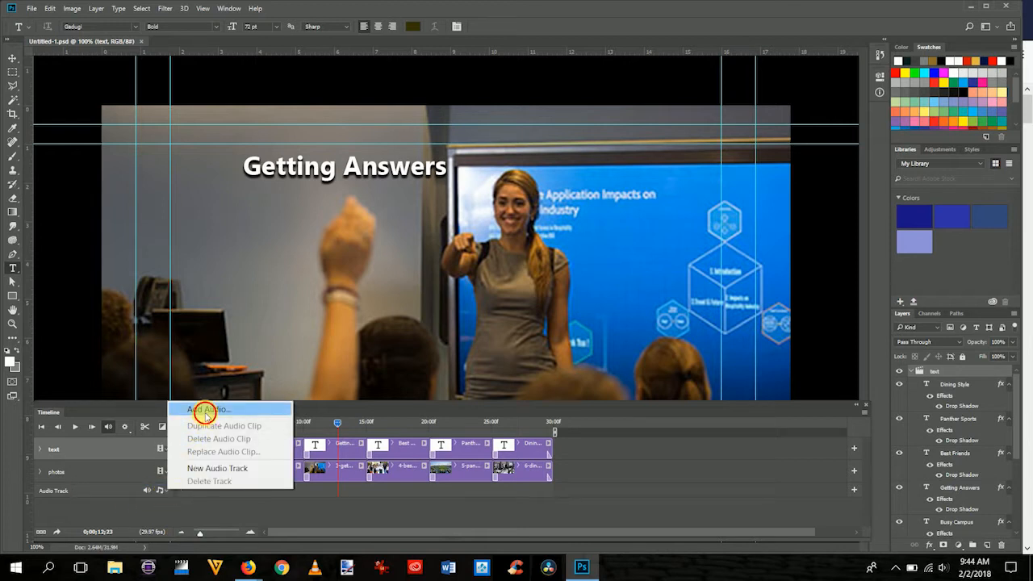
click(209, 410)
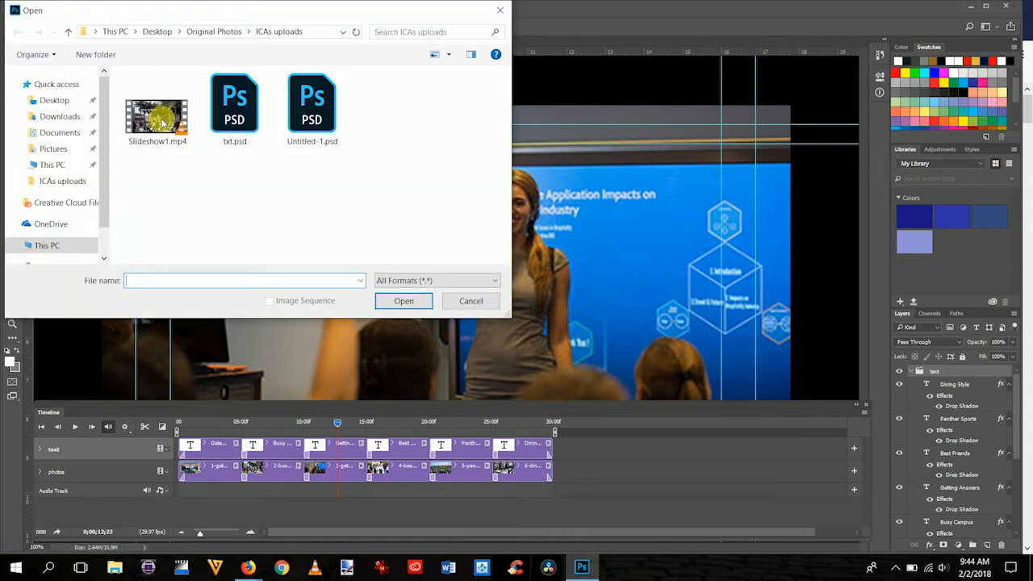
click(213, 32)
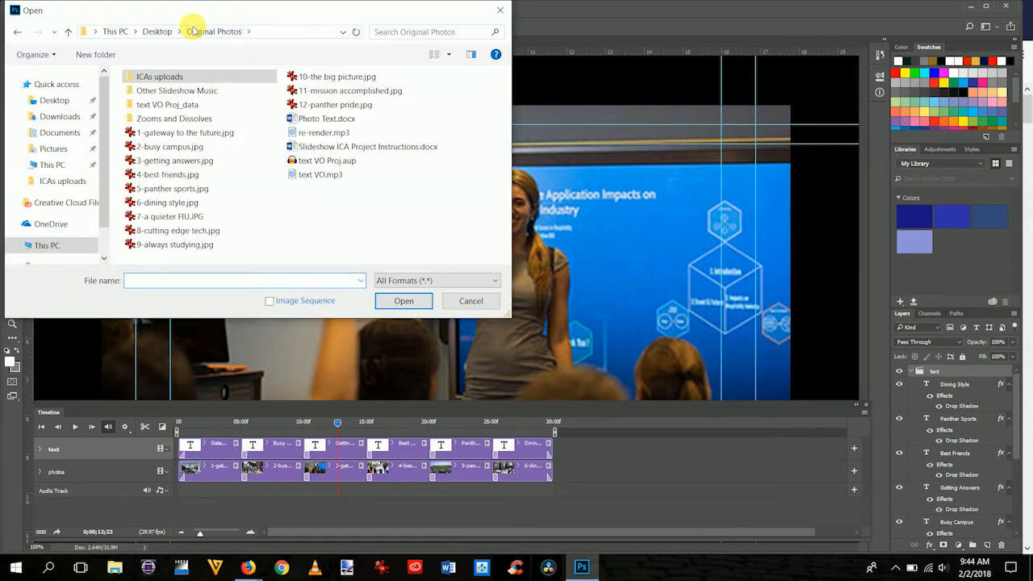
click(158, 75)
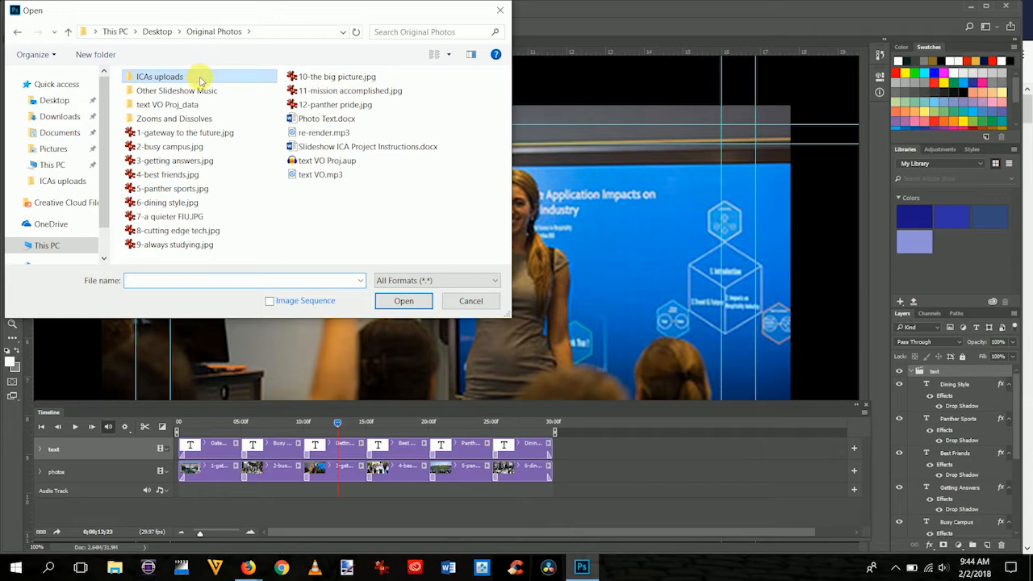
mouse_move(176, 90)
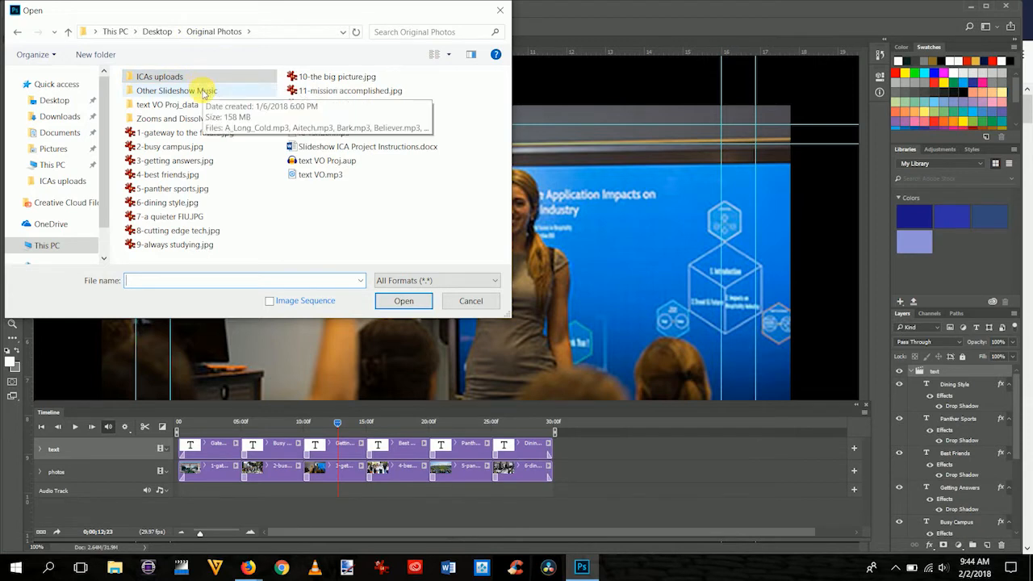
double_click(176, 90)
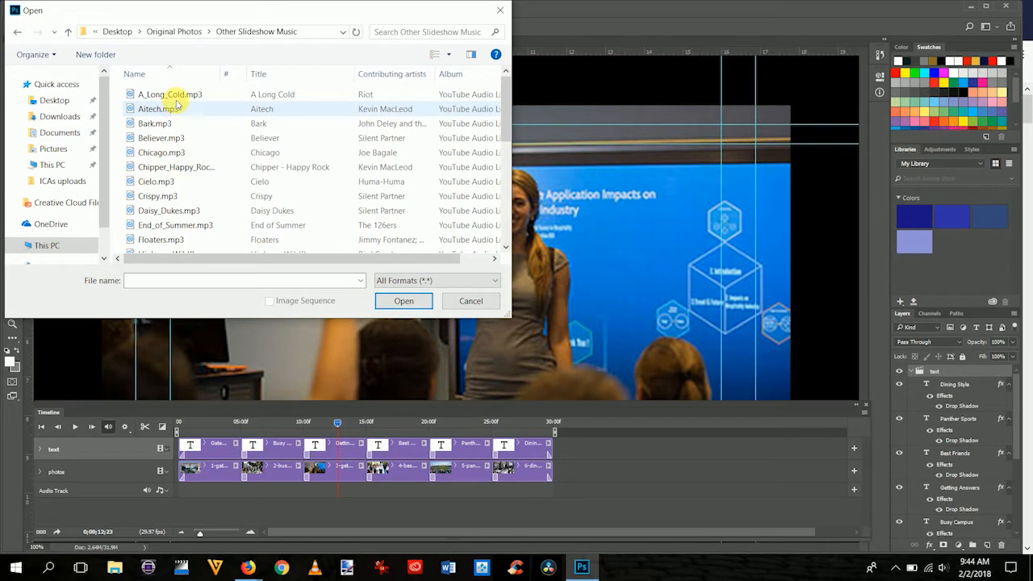
click(169, 94)
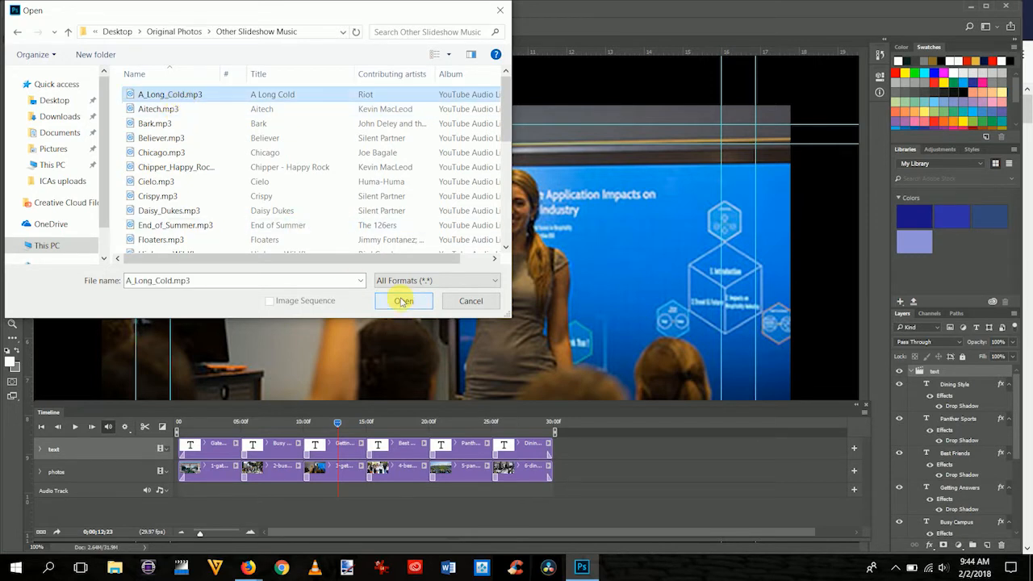
click(404, 300)
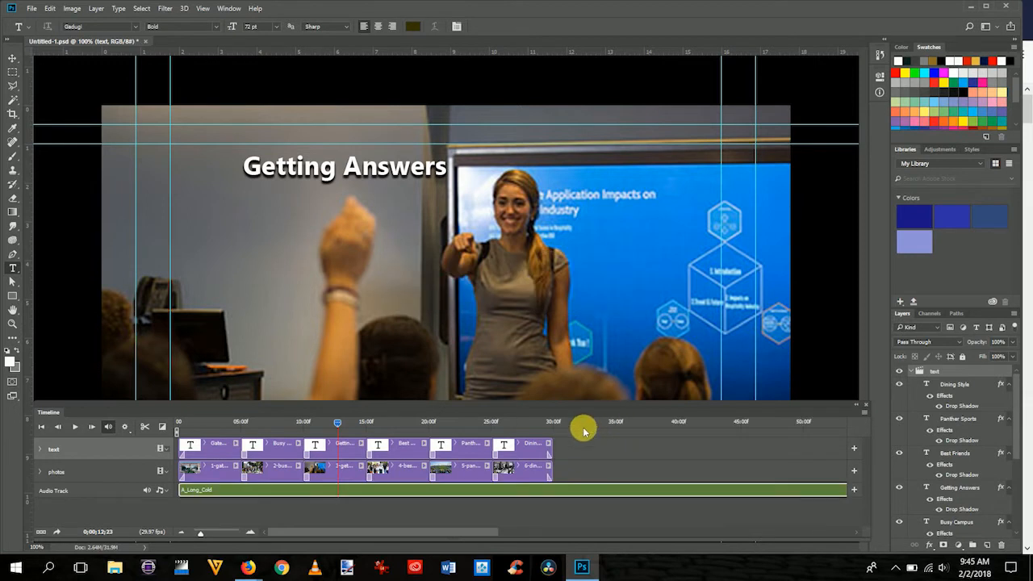
mouse_move(569, 427)
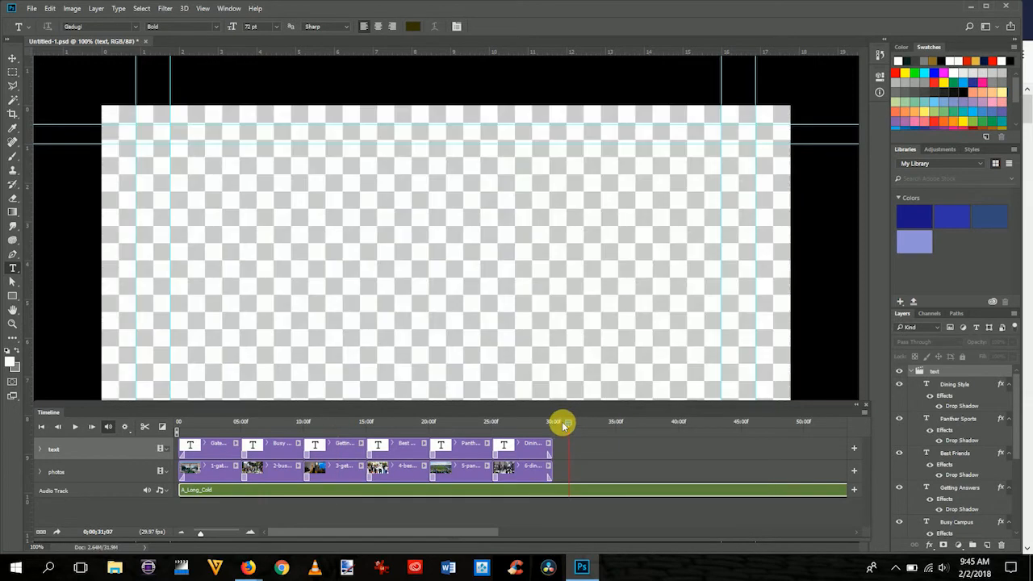
- Move the playhead to the slideshow's end and select the leftover music there
drag(552, 419, 552, 423)
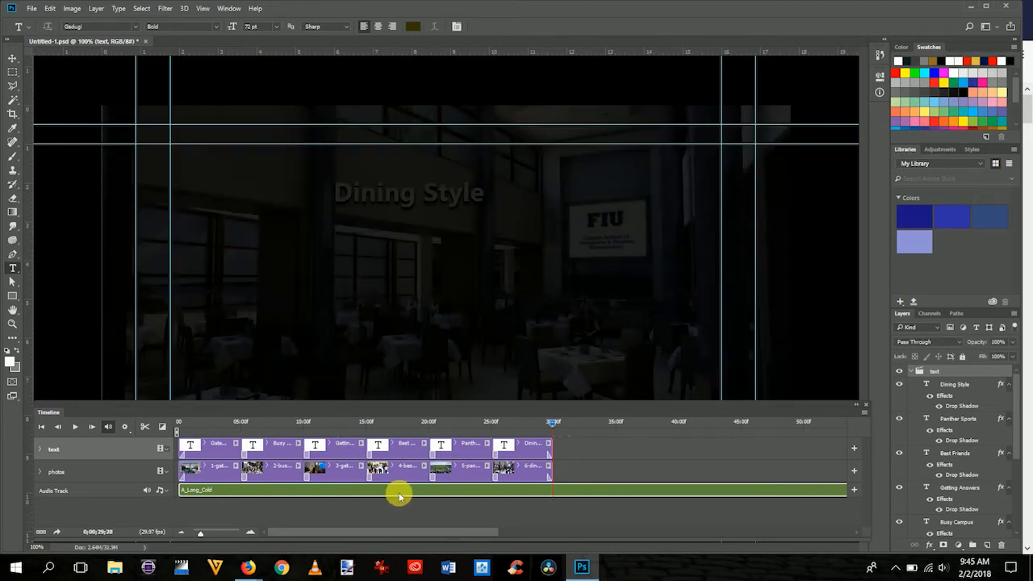
mouse_move(152, 416)
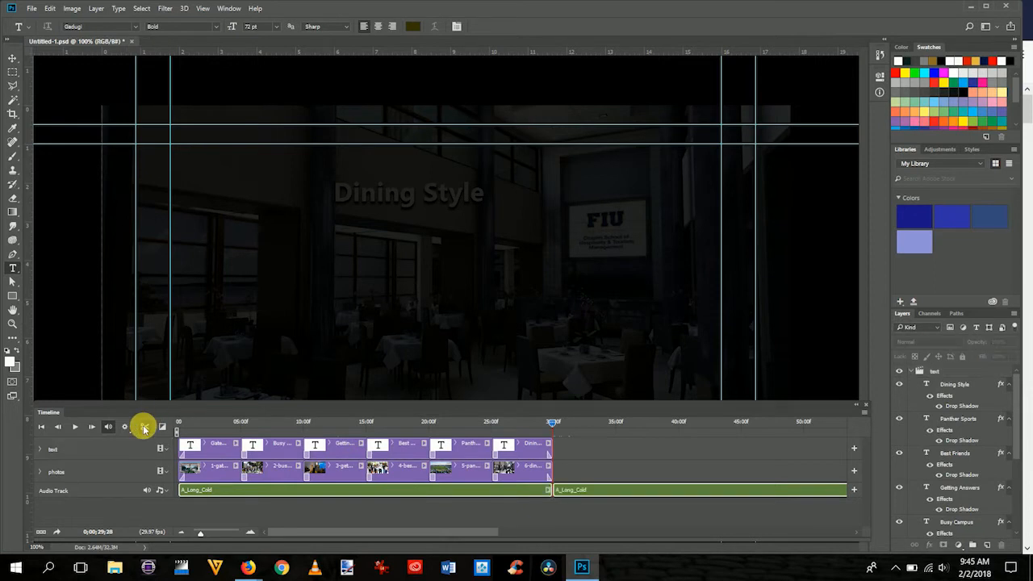
mouse_move(633, 493)
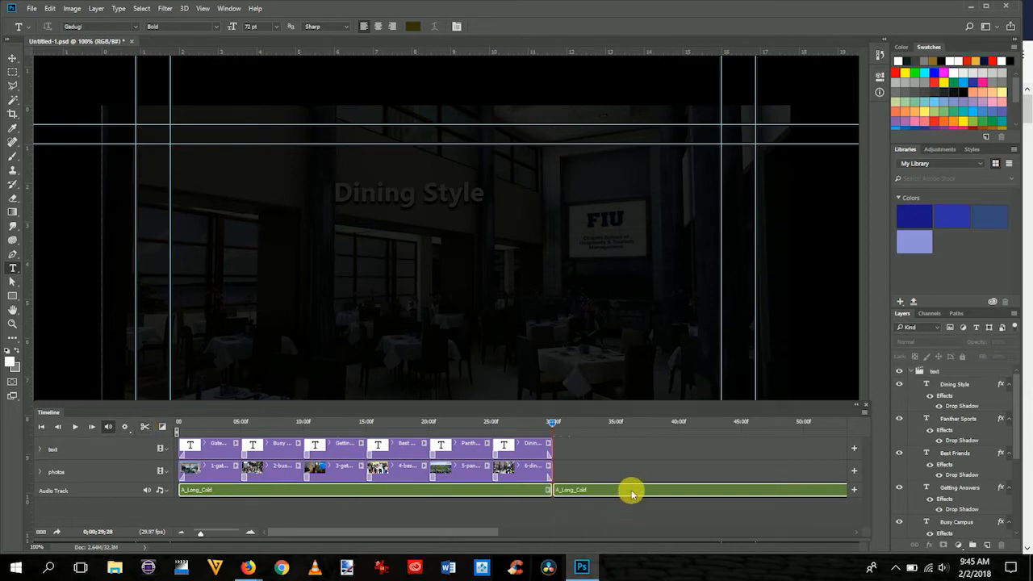
click(363, 490)
text(1)
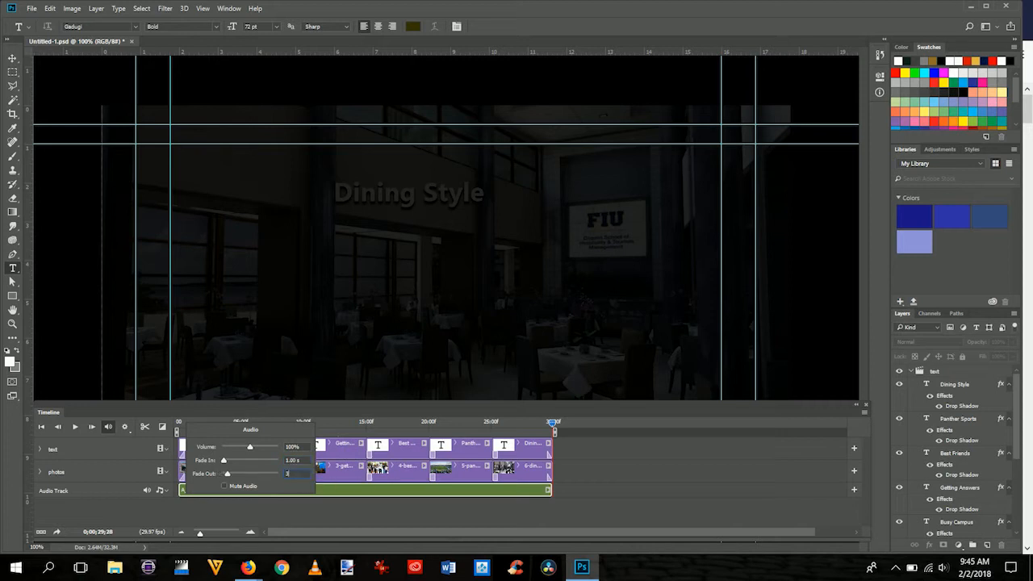
- Close the music clip's volume and fade settings after setting the fade
click(601, 446)
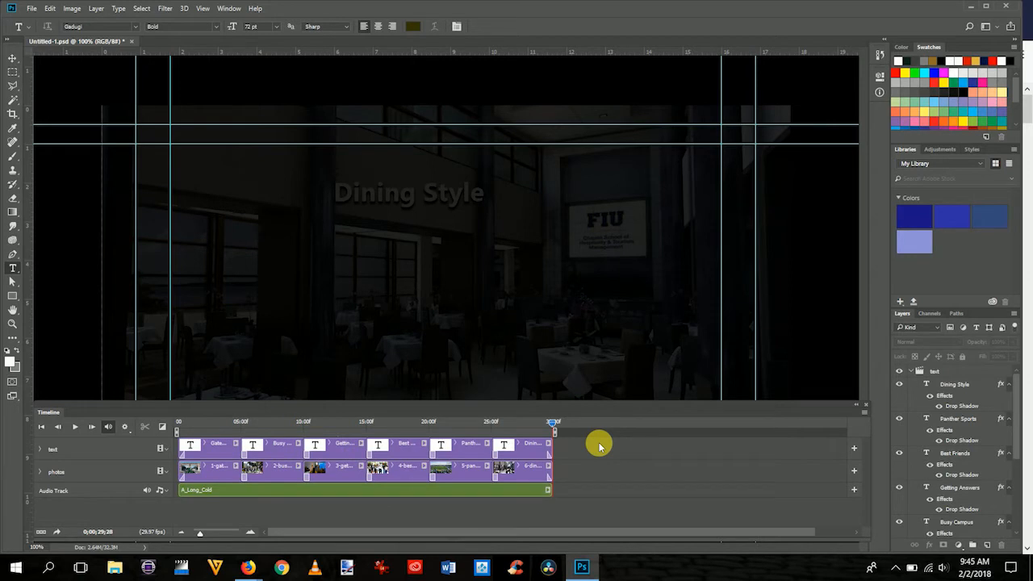
mouse_move(513, 427)
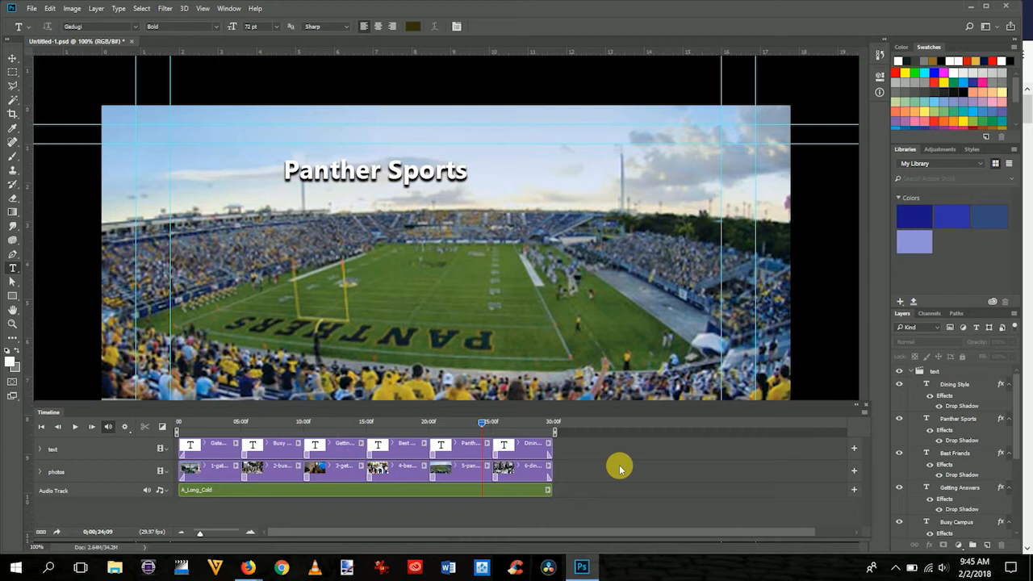
mouse_move(187, 90)
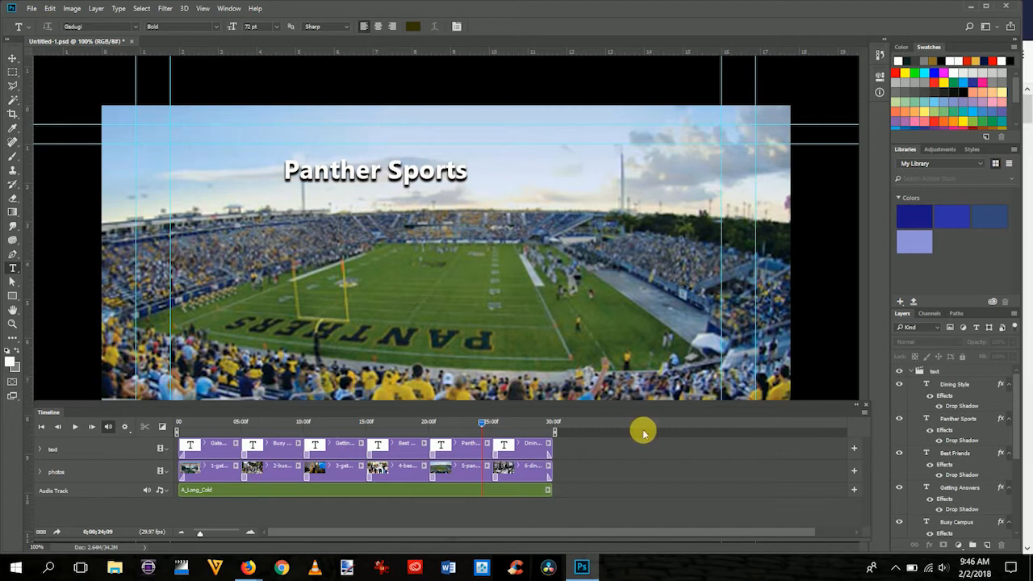
- Check the File menu's export commands, then open the Timeline flyout with Render Video
click(32, 8)
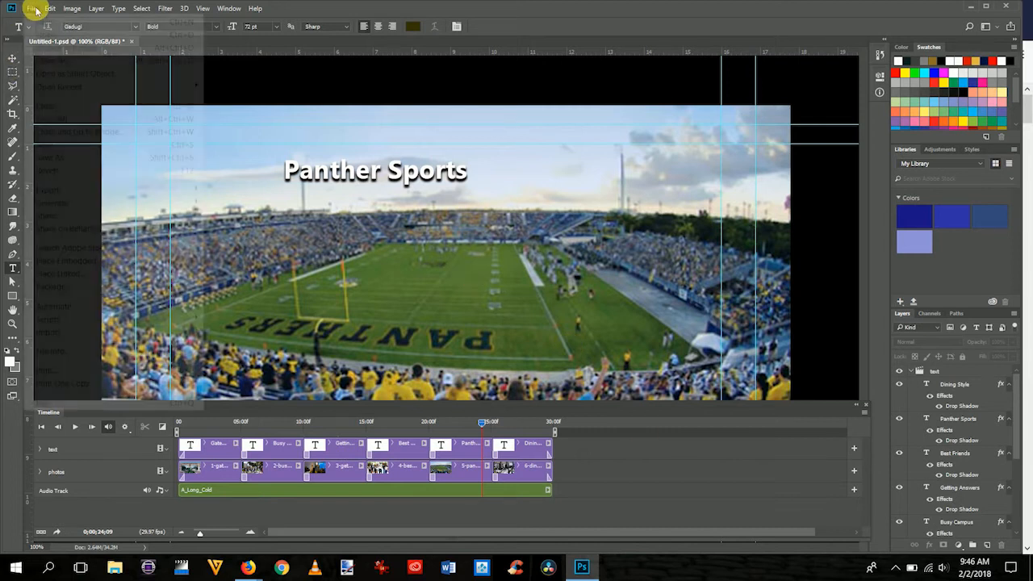
click(32, 8)
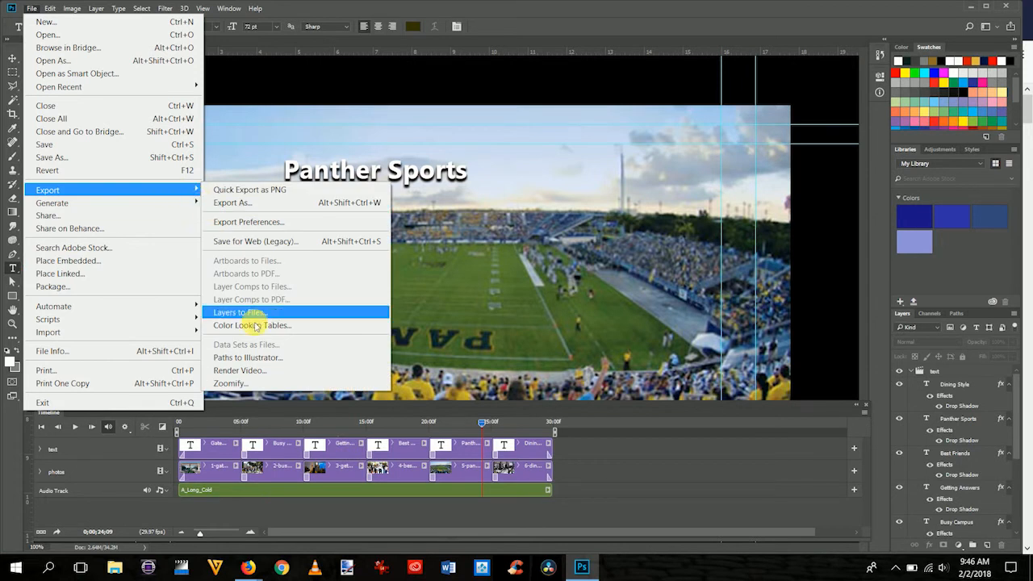
mouse_move(507, 430)
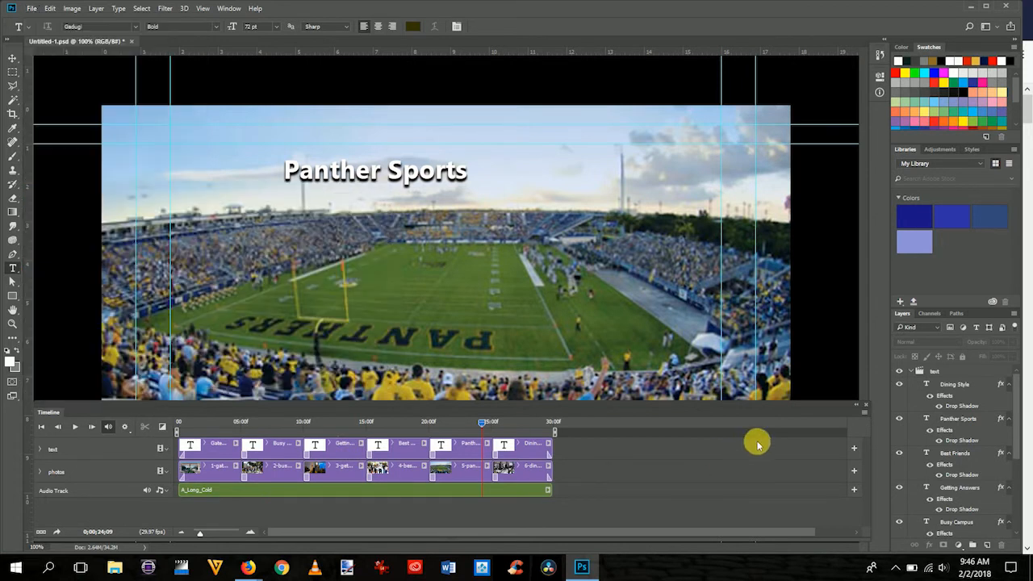
click(866, 417)
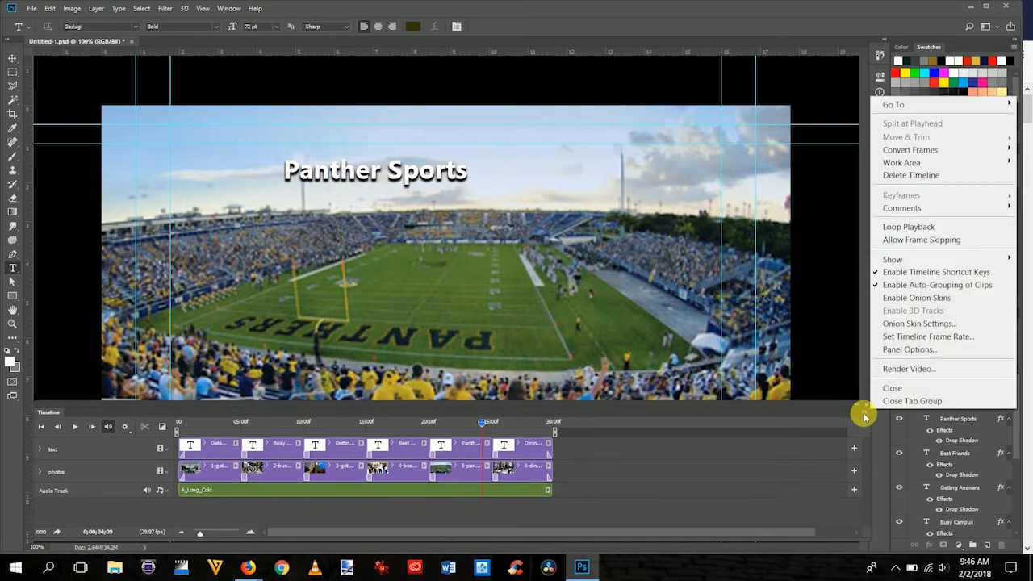
mouse_move(909, 368)
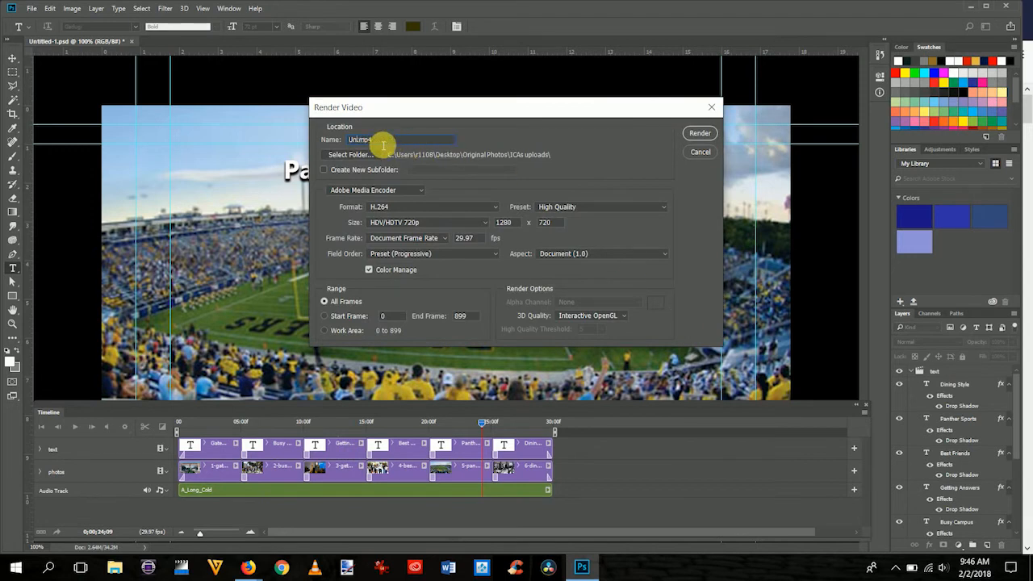
- Render the slideshow as PS Slideshow.mp4 into the ICAs uploads folder
text(.mp4)
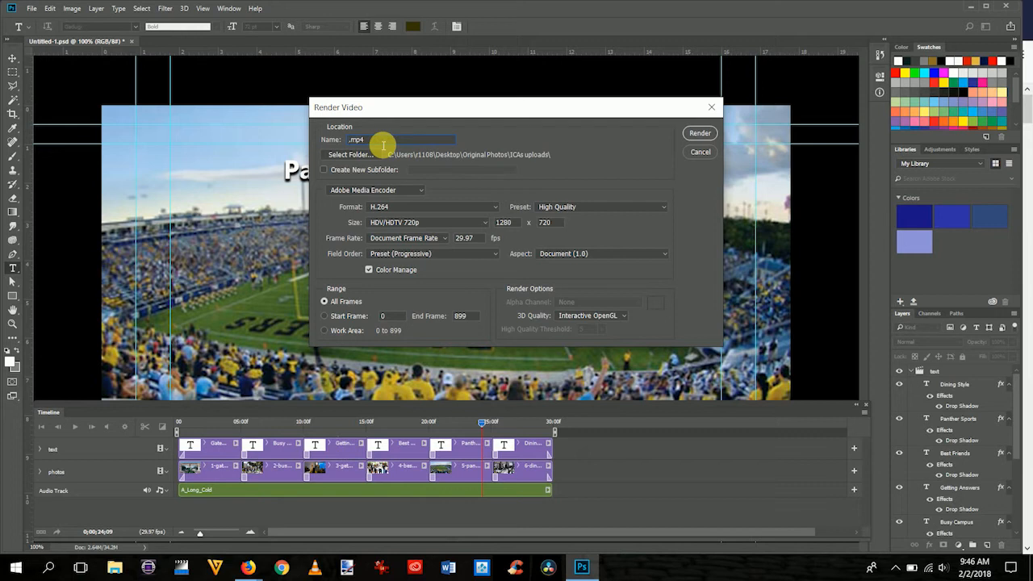
text(PS 5)
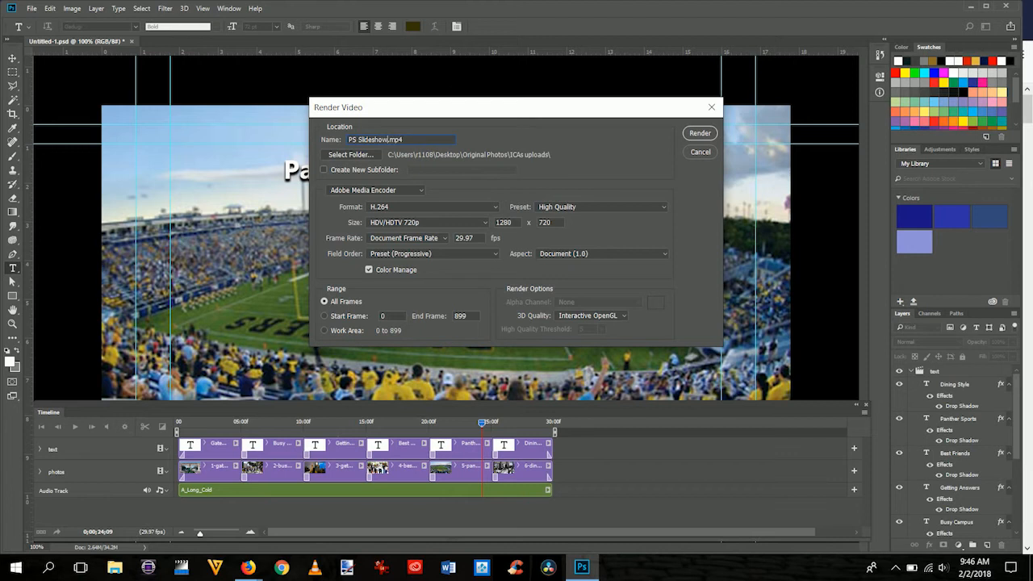
mouse_move(534, 142)
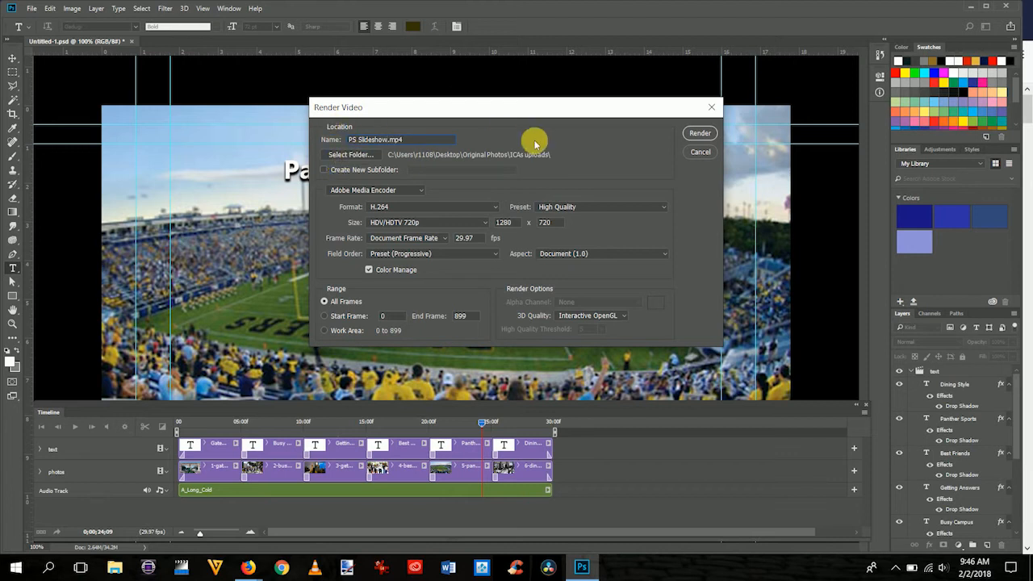
mouse_move(500, 160)
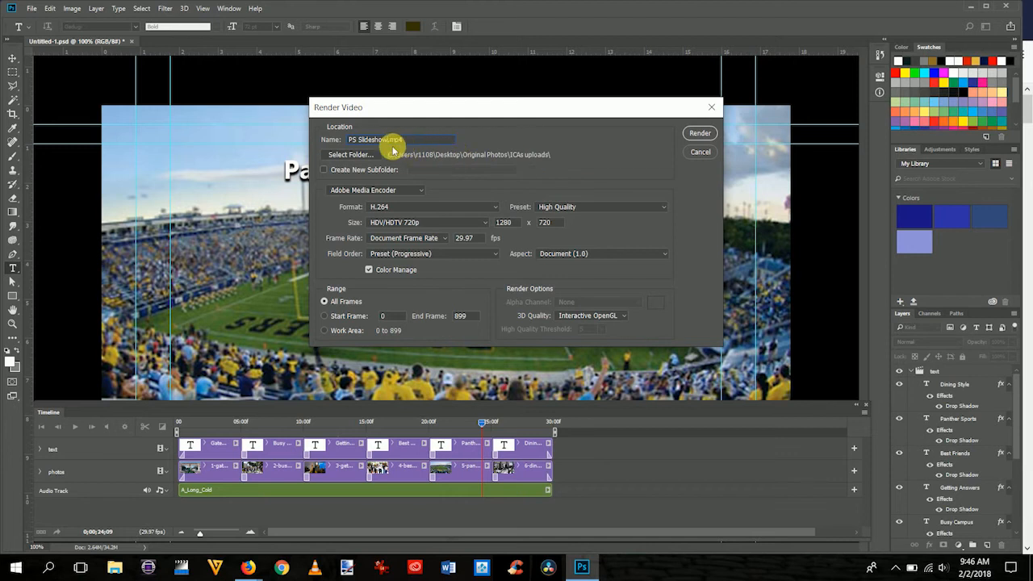
click(348, 155)
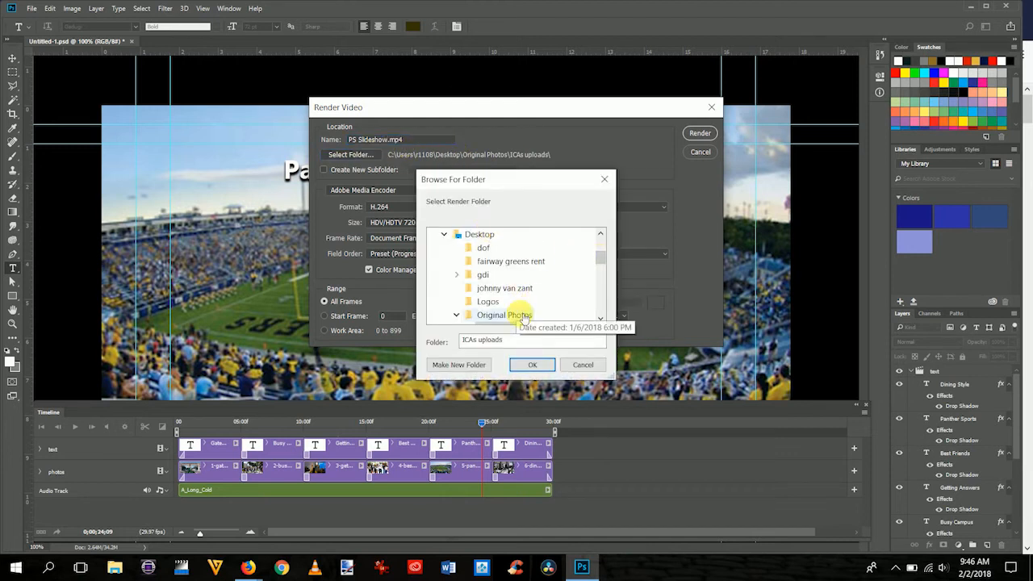
mouse_move(526, 233)
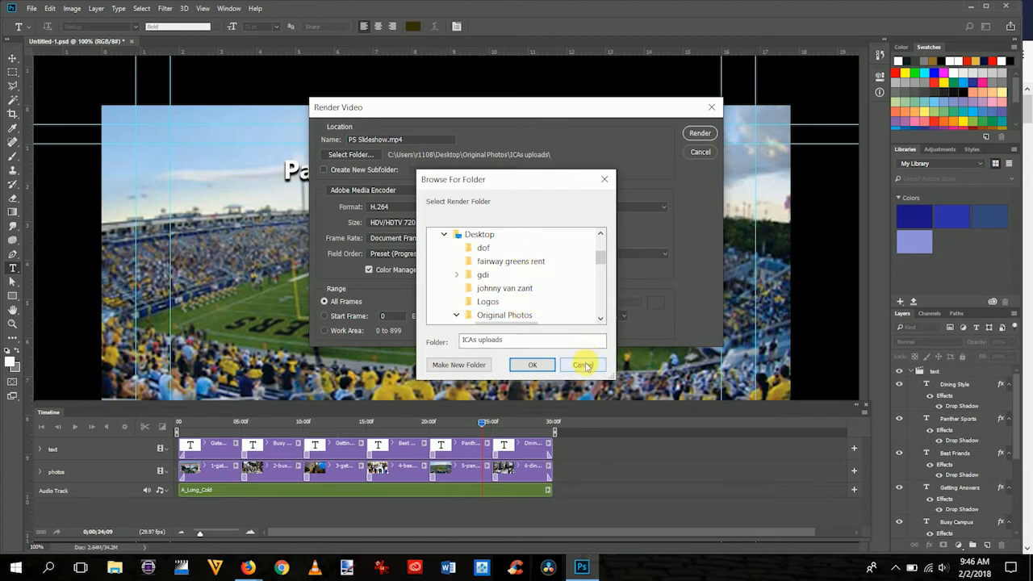
click(583, 365)
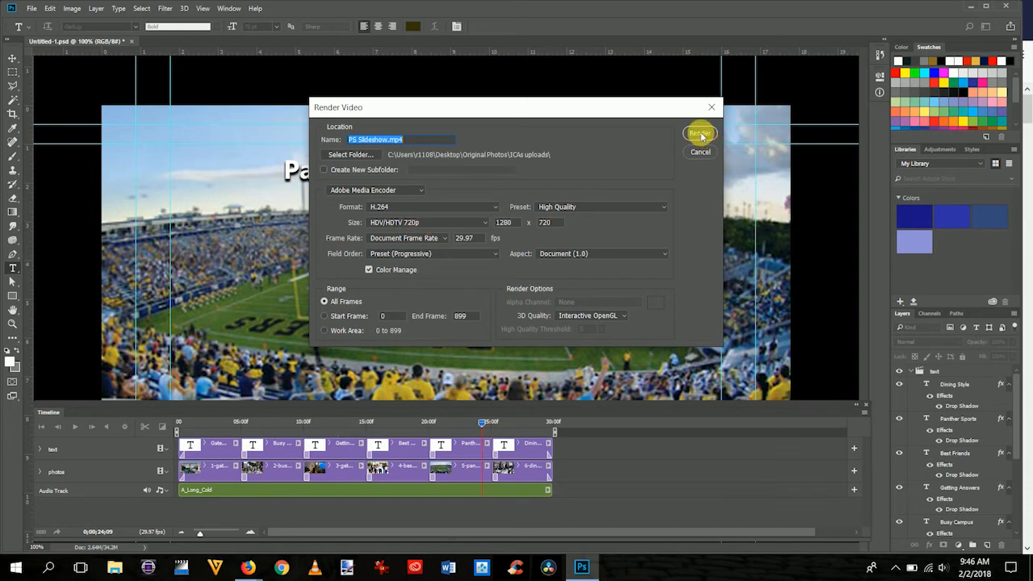
click(699, 132)
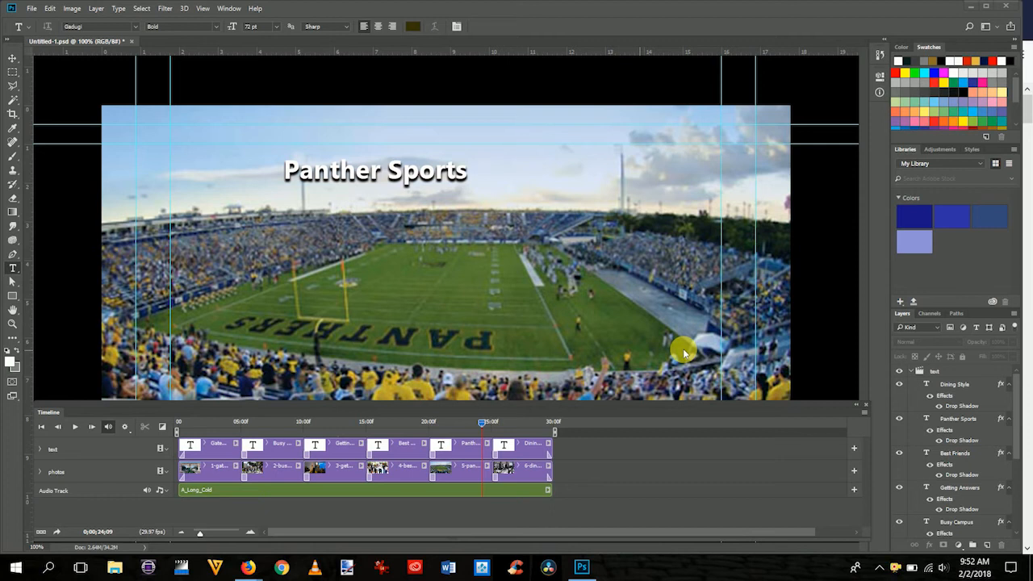
mouse_move(203, 120)
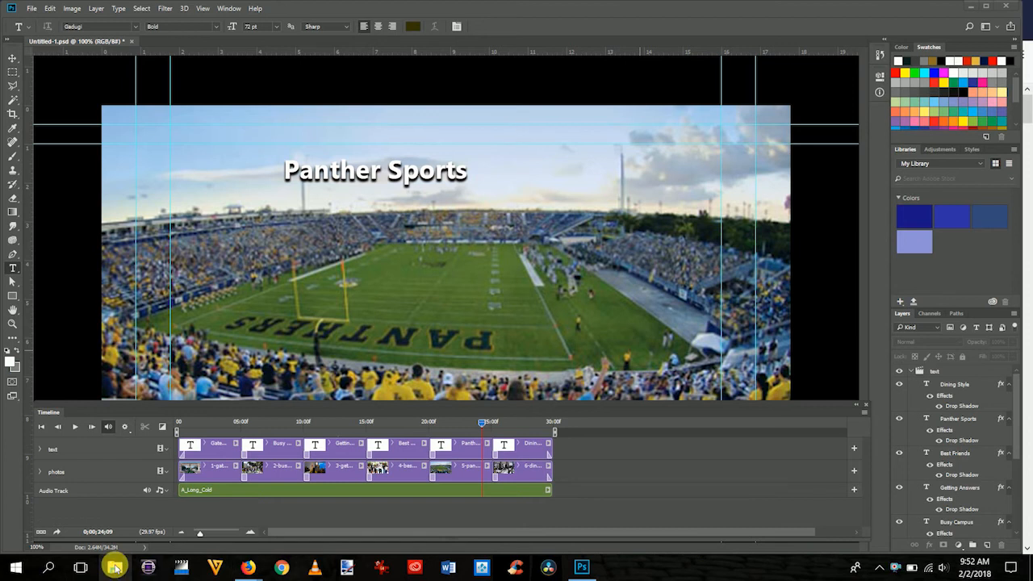
click(113, 568)
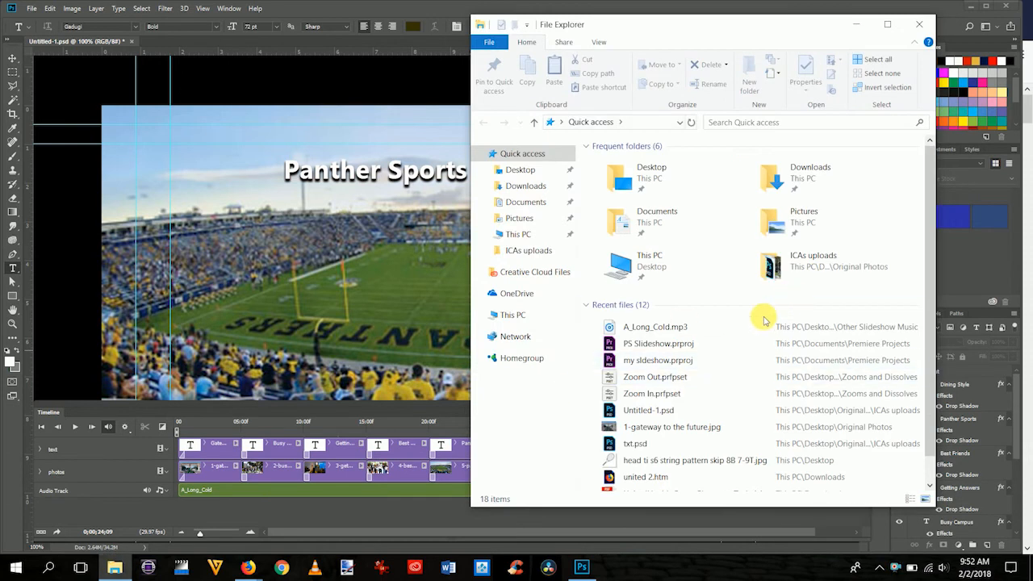
mouse_move(688, 288)
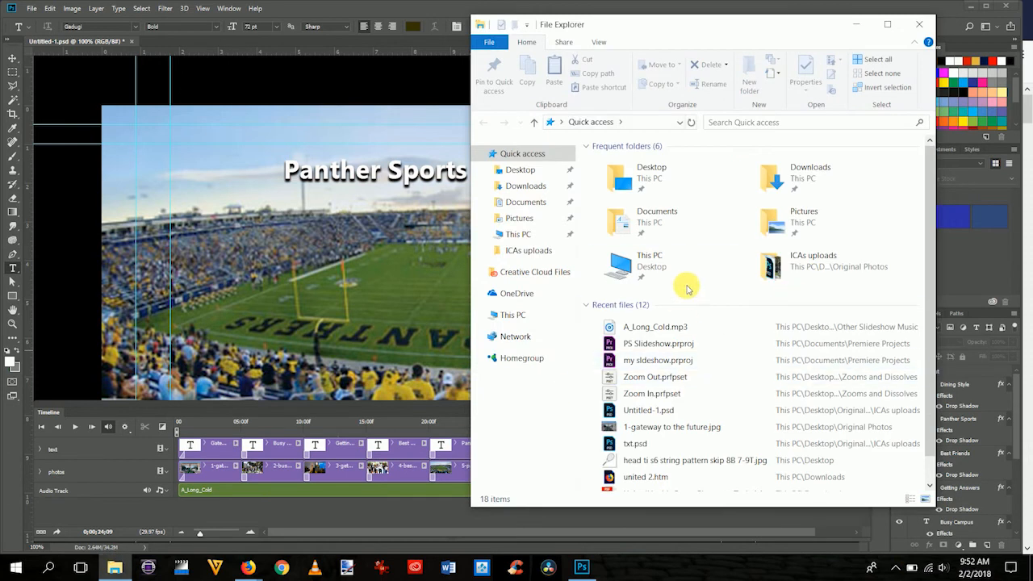
- Open Desktop > Original Photos > ICAs uploads and select PS Slideshow.mp4 and Slideshow1.mp4
click(520, 170)
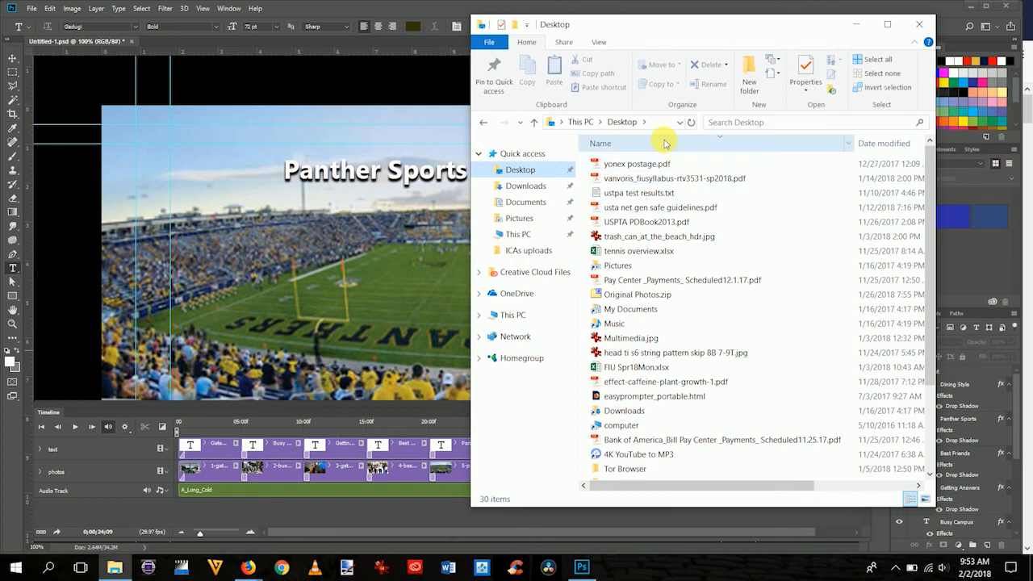
click(600, 142)
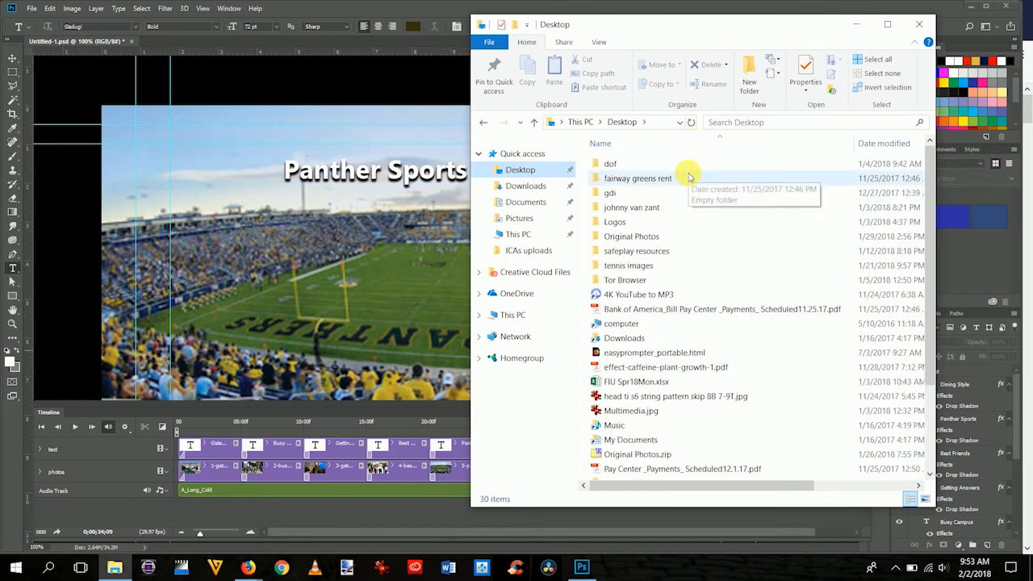
double_click(631, 236)
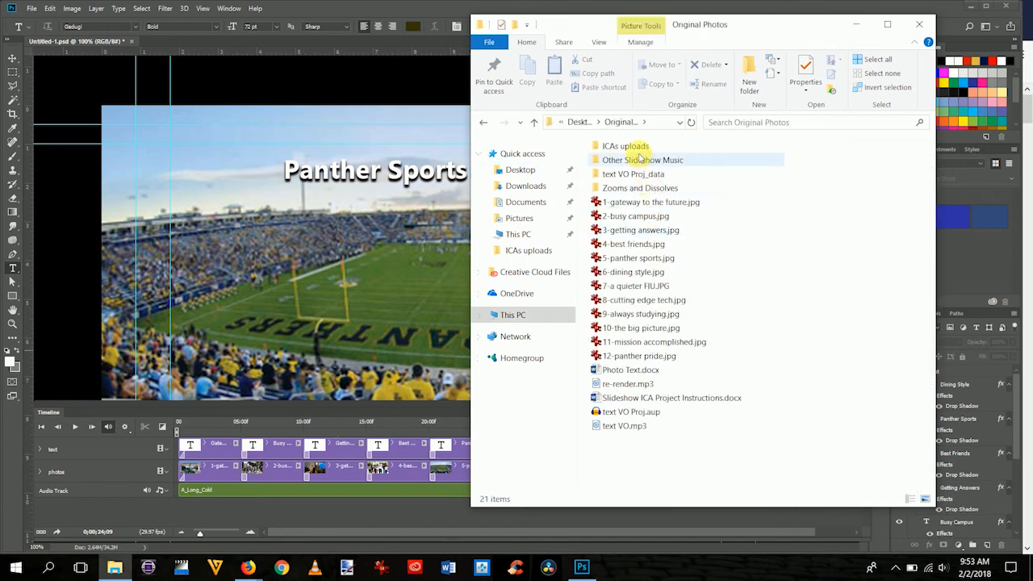
double_click(626, 146)
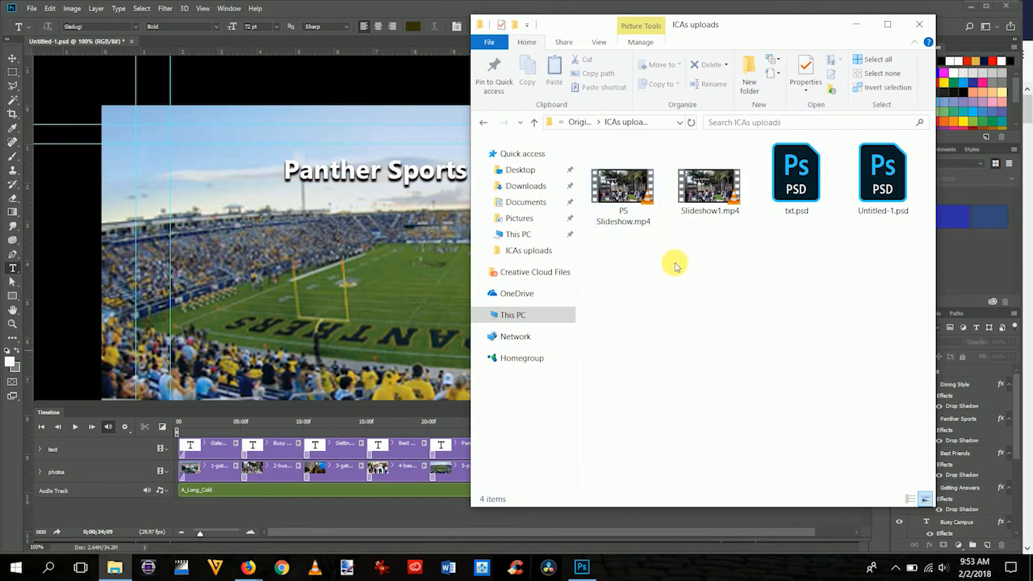
click(623, 191)
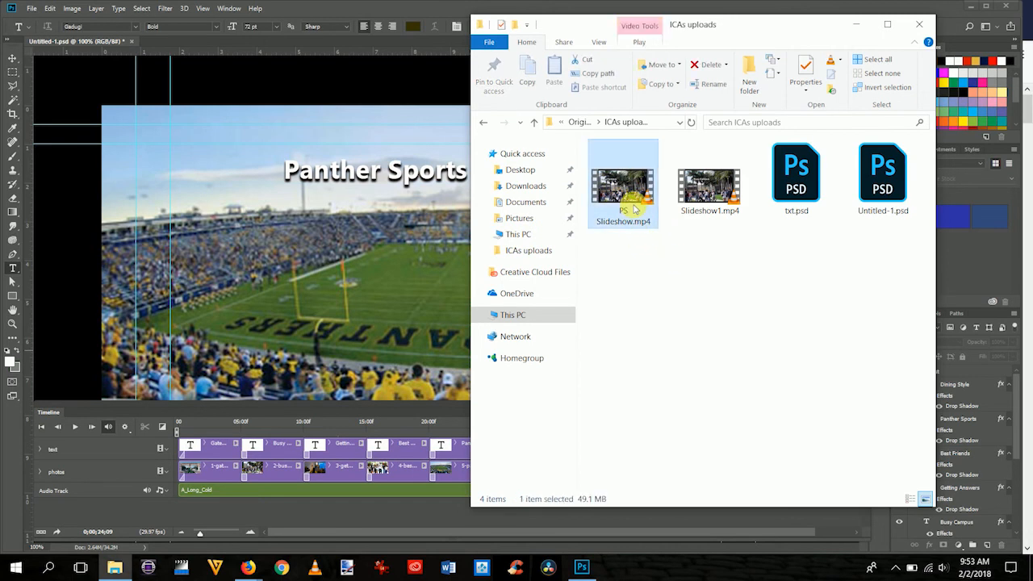
click(709, 184)
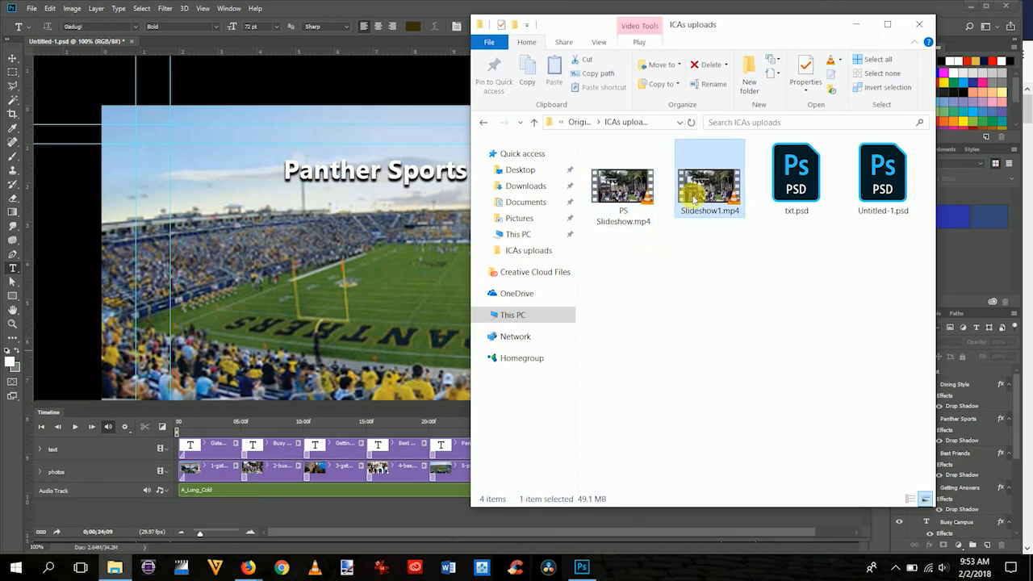